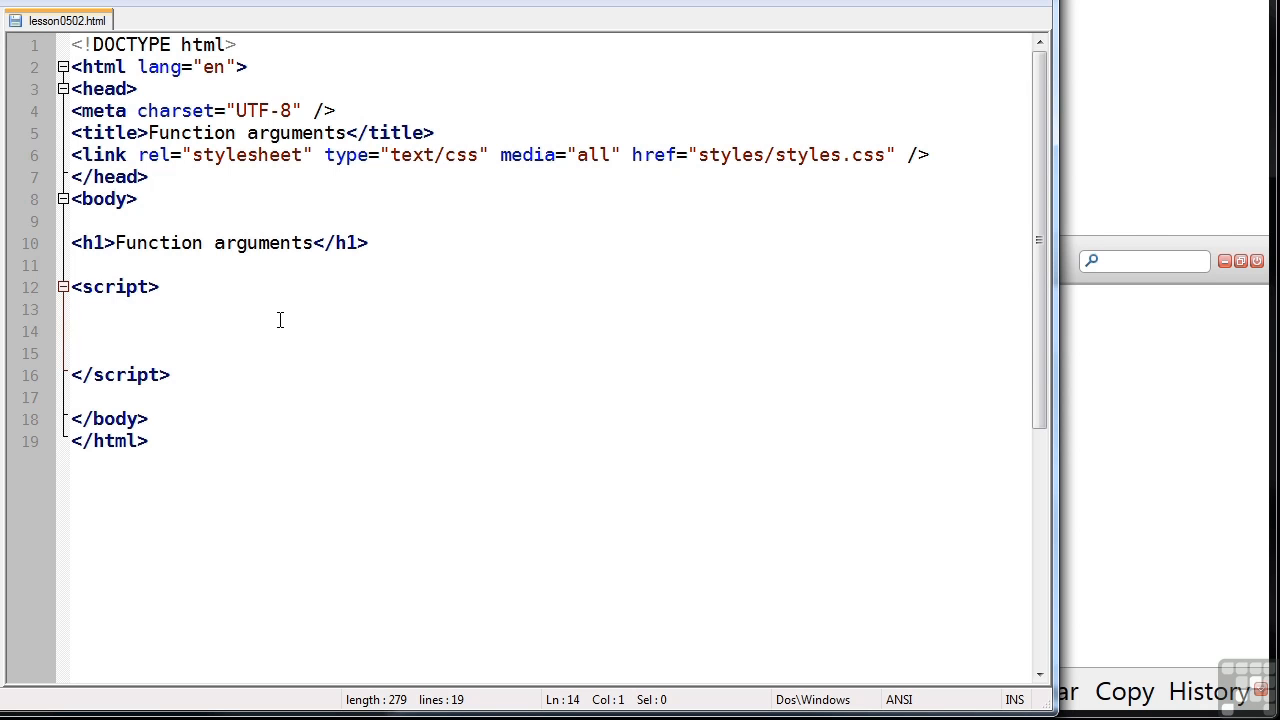
# Write showMessage(a, b, c) that logs a, b and c joined by spaces
pyautogui.write('function')
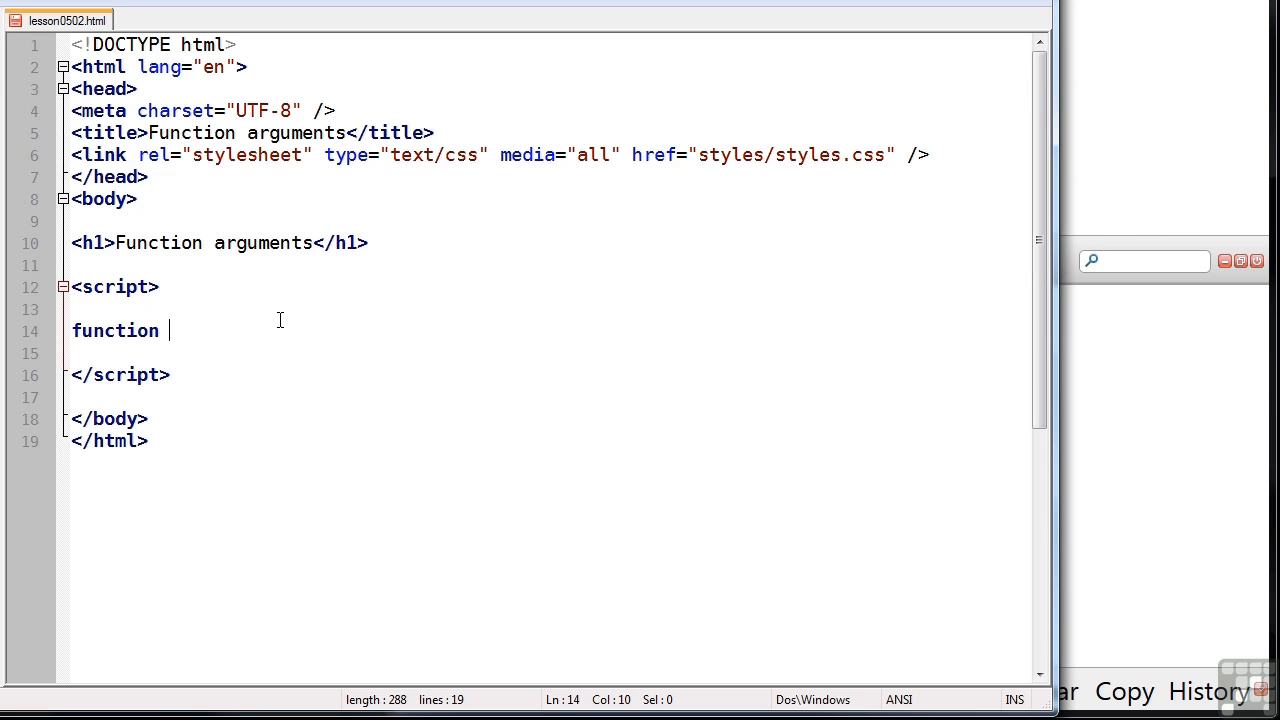
pyautogui.write('showMess')
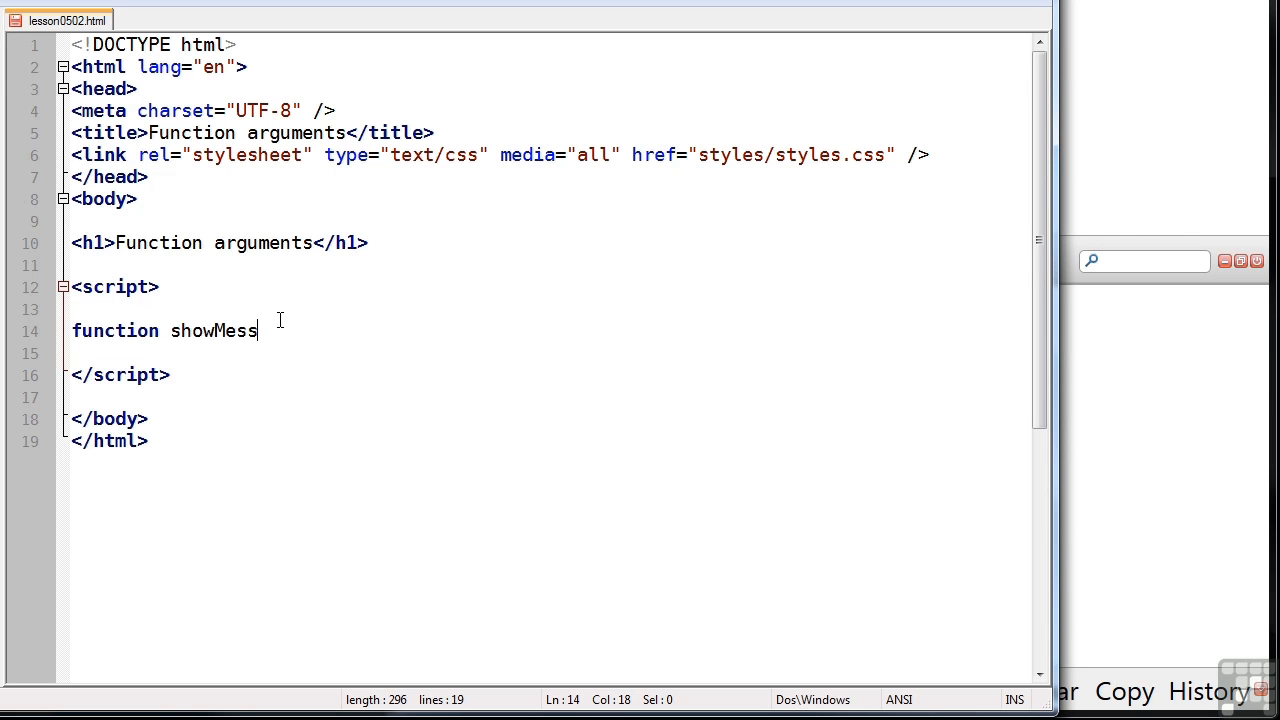
pyautogui.write('age(a,')
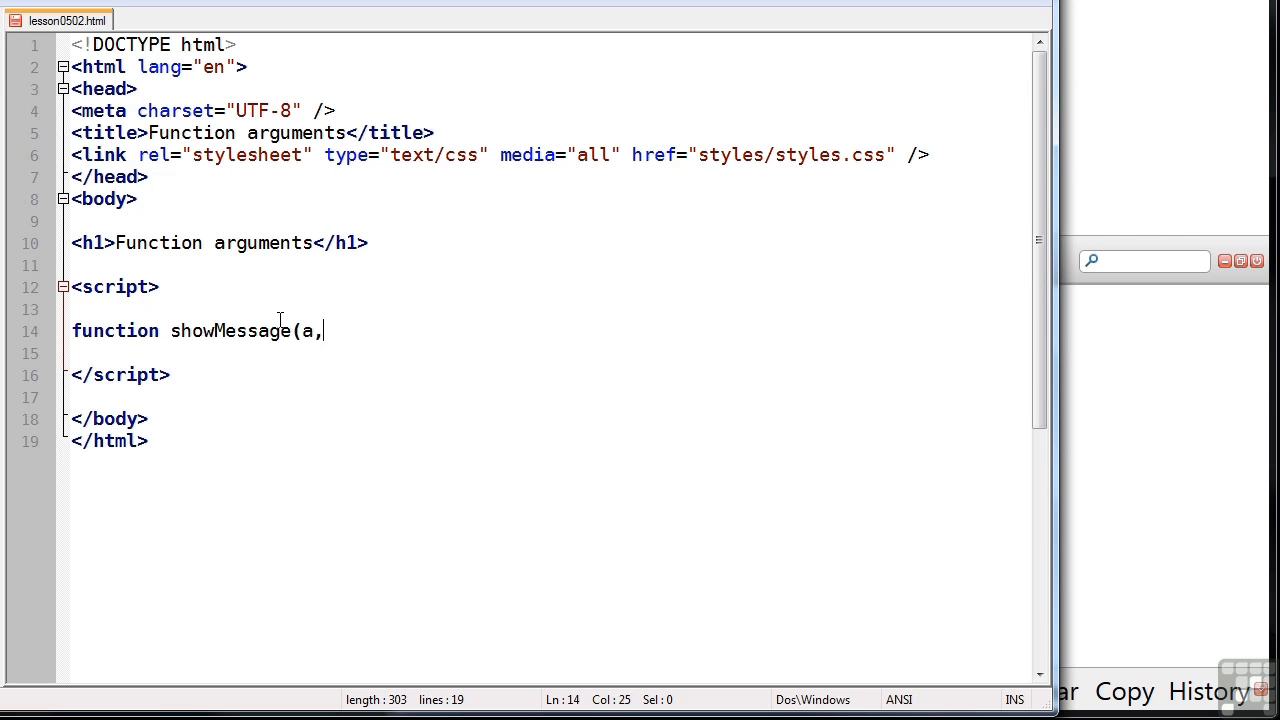
pyautogui.write('b, c) {')
pyautogui.write('}')
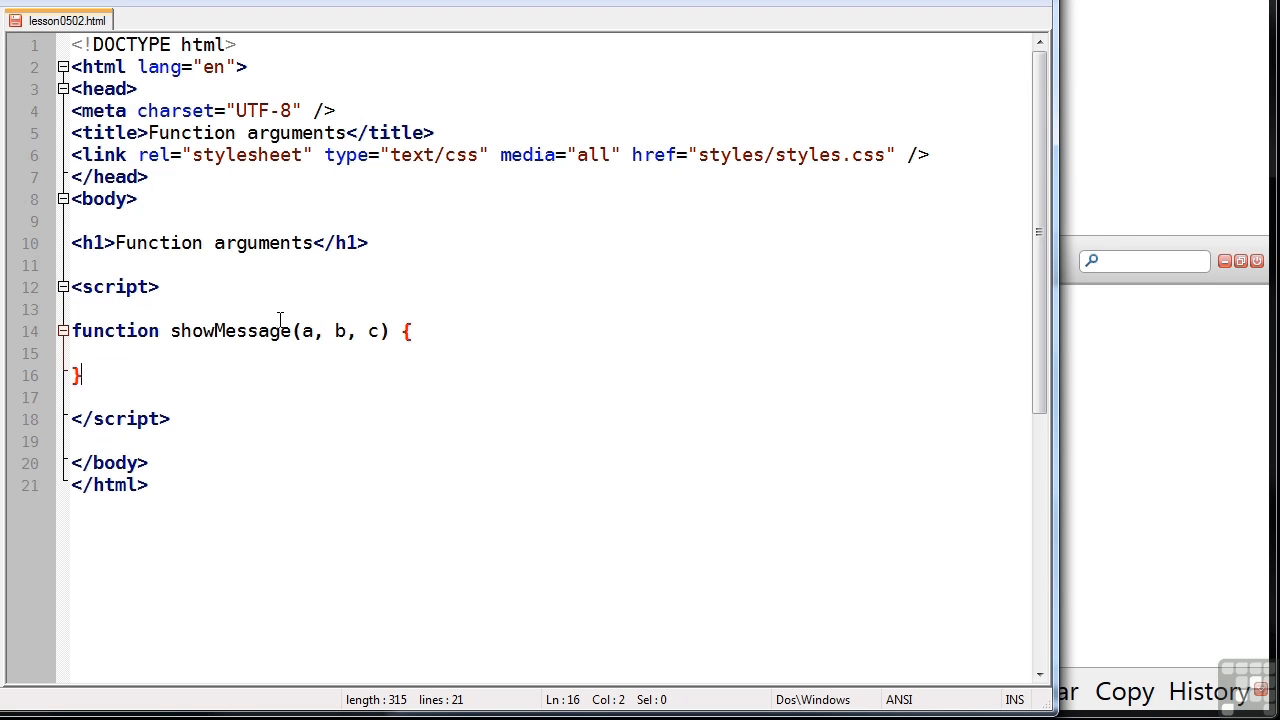
pyautogui.write('console.log(')
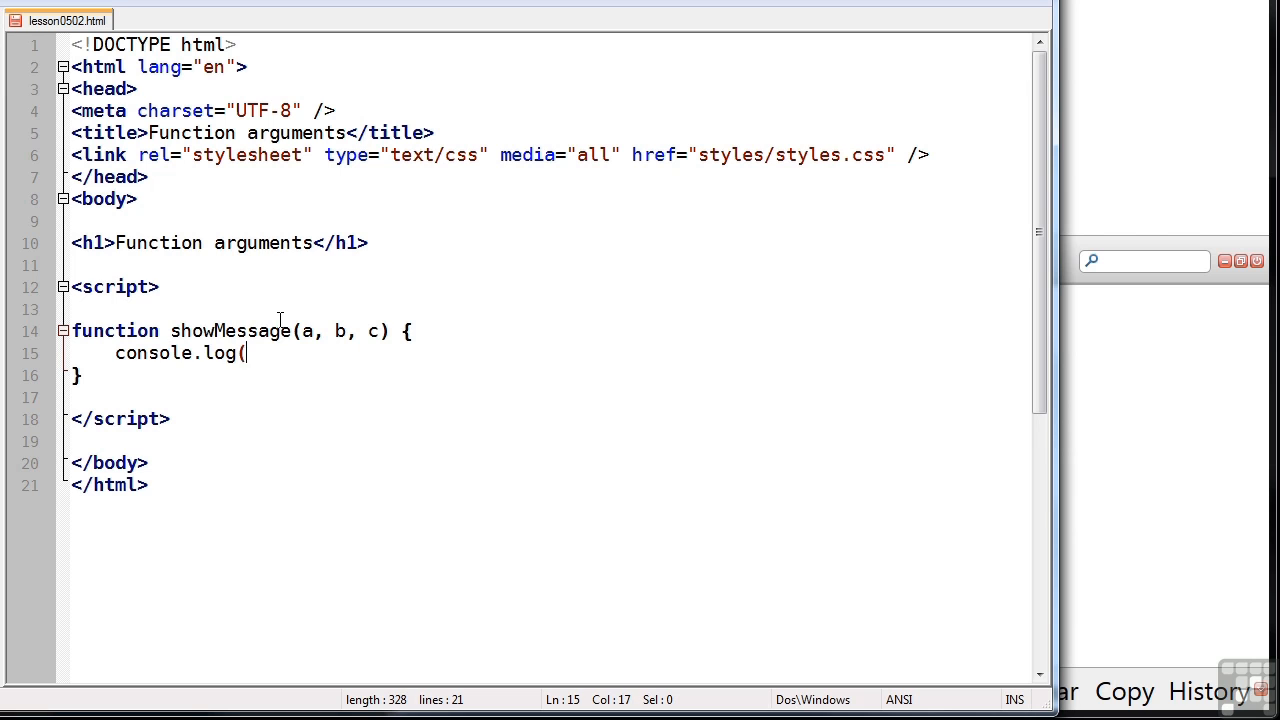
pyautogui.write('a + " " + b + " " + c')
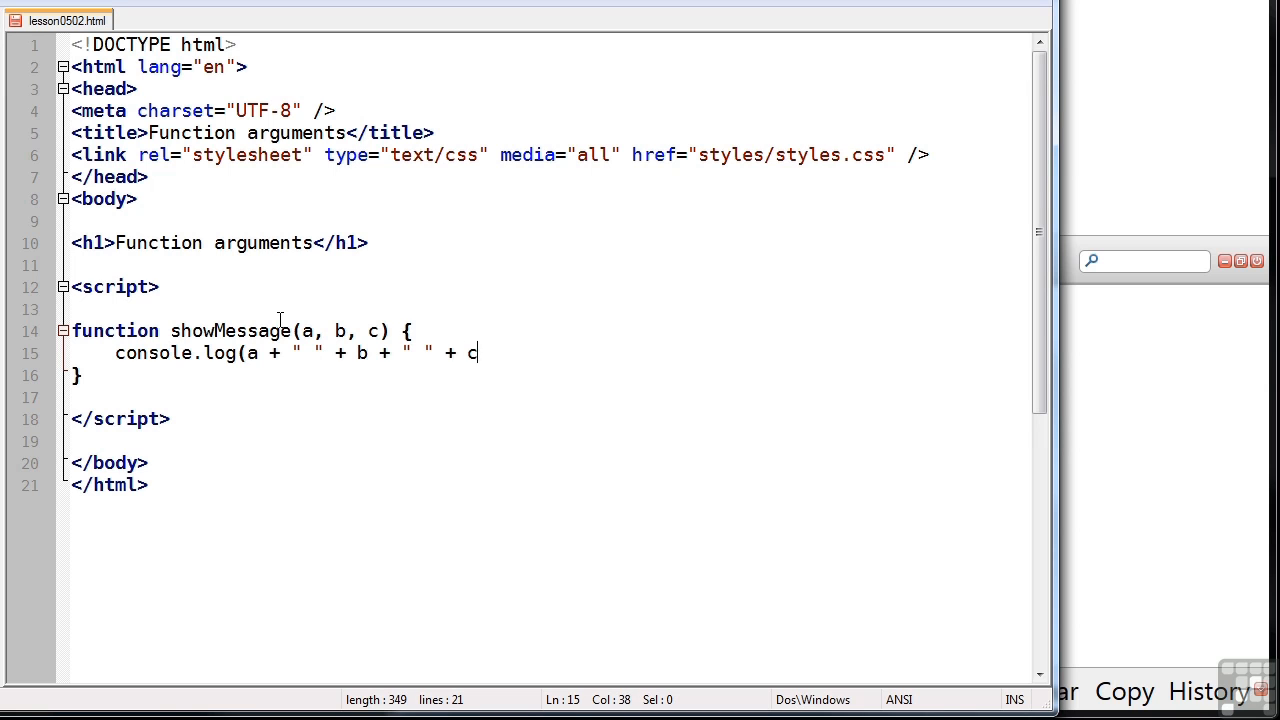
pyautogui.write(');')
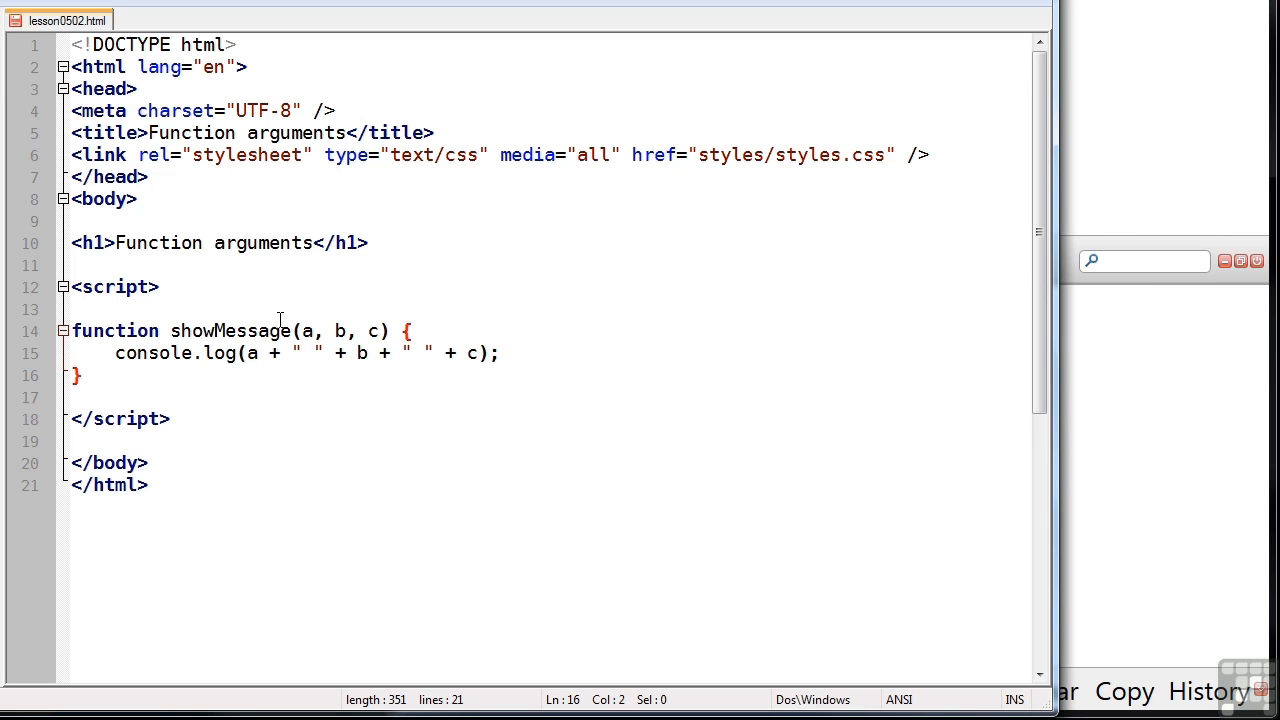
# Call showMessage with "Hello", "from" and "JavaScript"
pyautogui.write('showMessage')
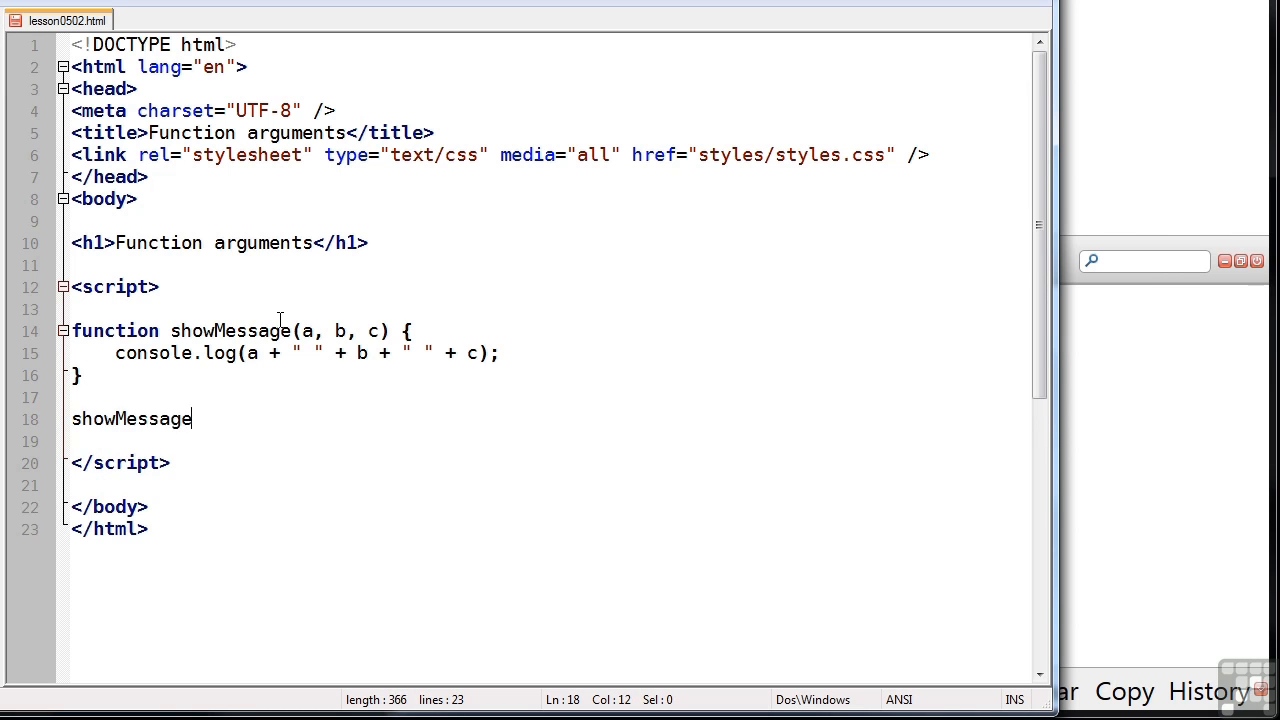
pyautogui.write('("Hello",')
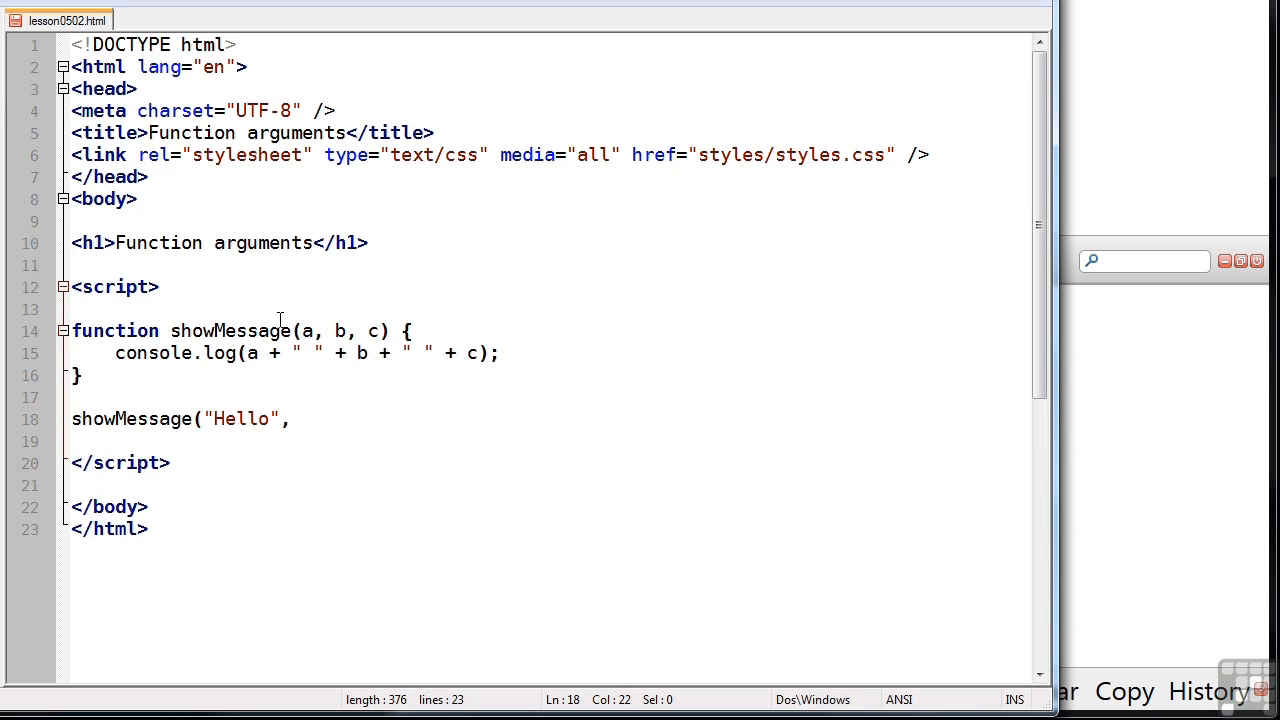
pyautogui.write('"from",')
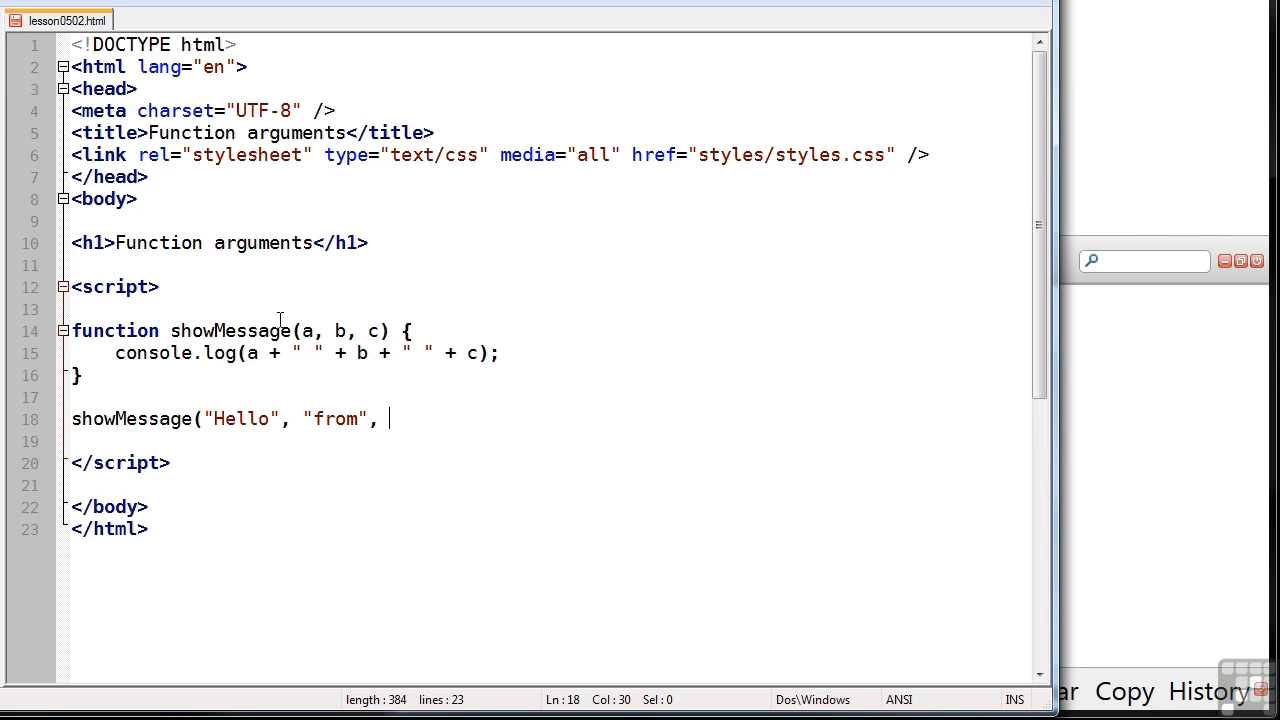
pyautogui.write('"JavaScript')
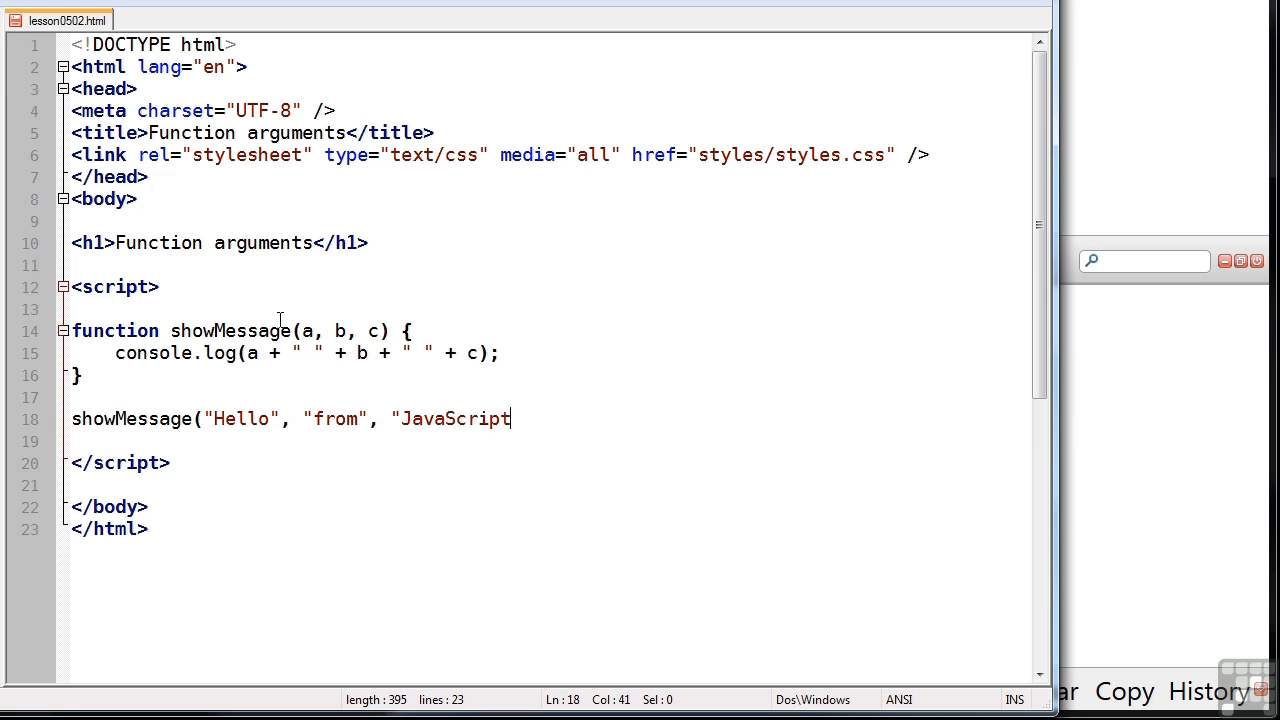
pyautogui.write('");')
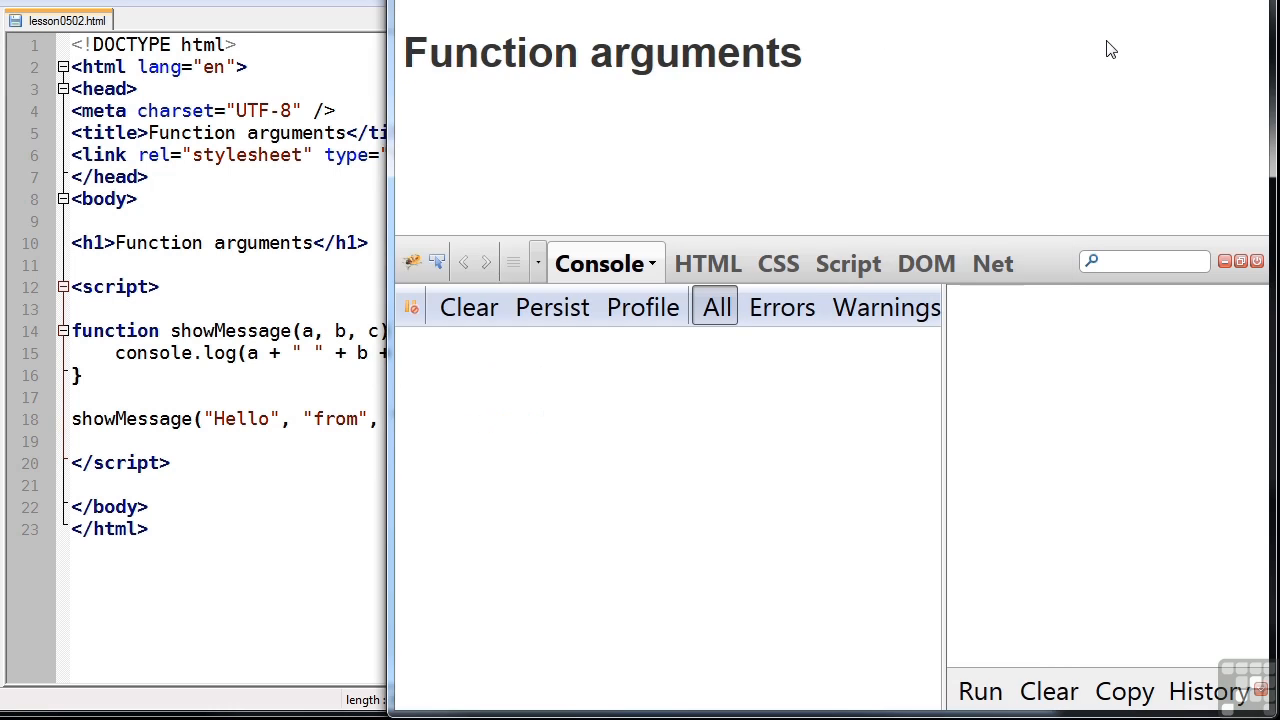
# Append an extra "again" argument after "JavaScript" in the showMessage call
pyautogui.click(979, 691)
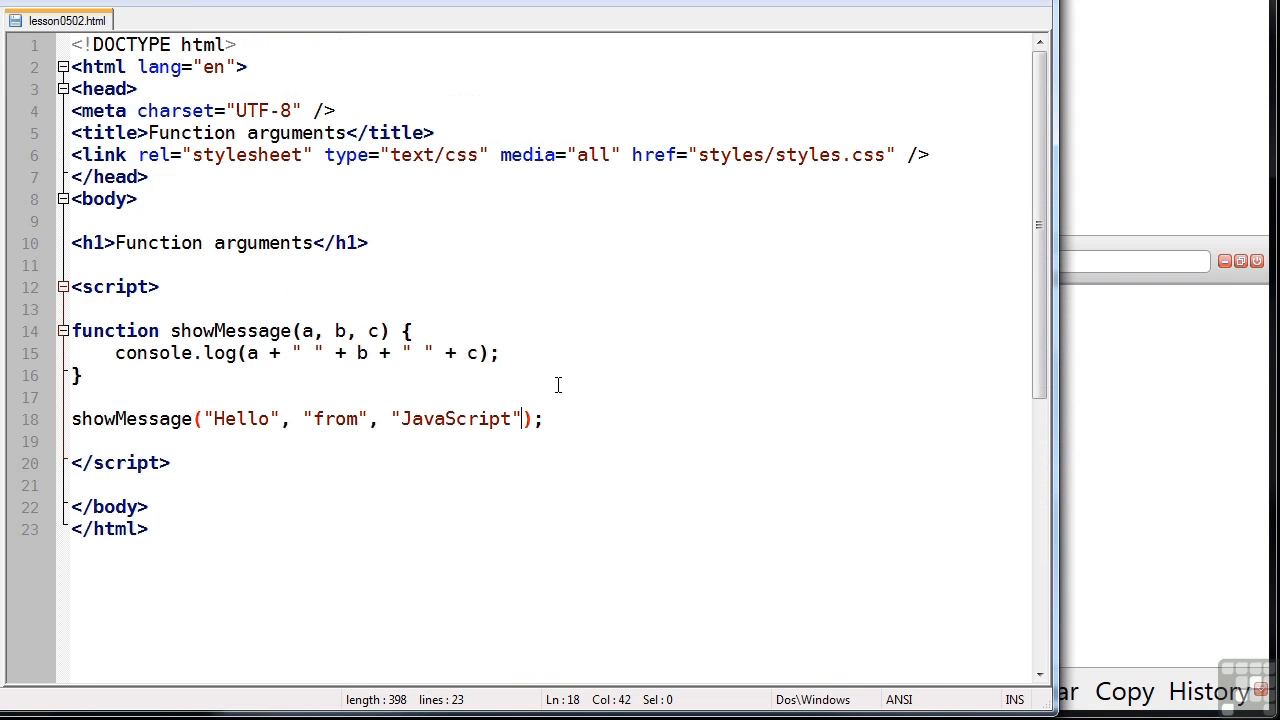
pyautogui.write(', "again"')
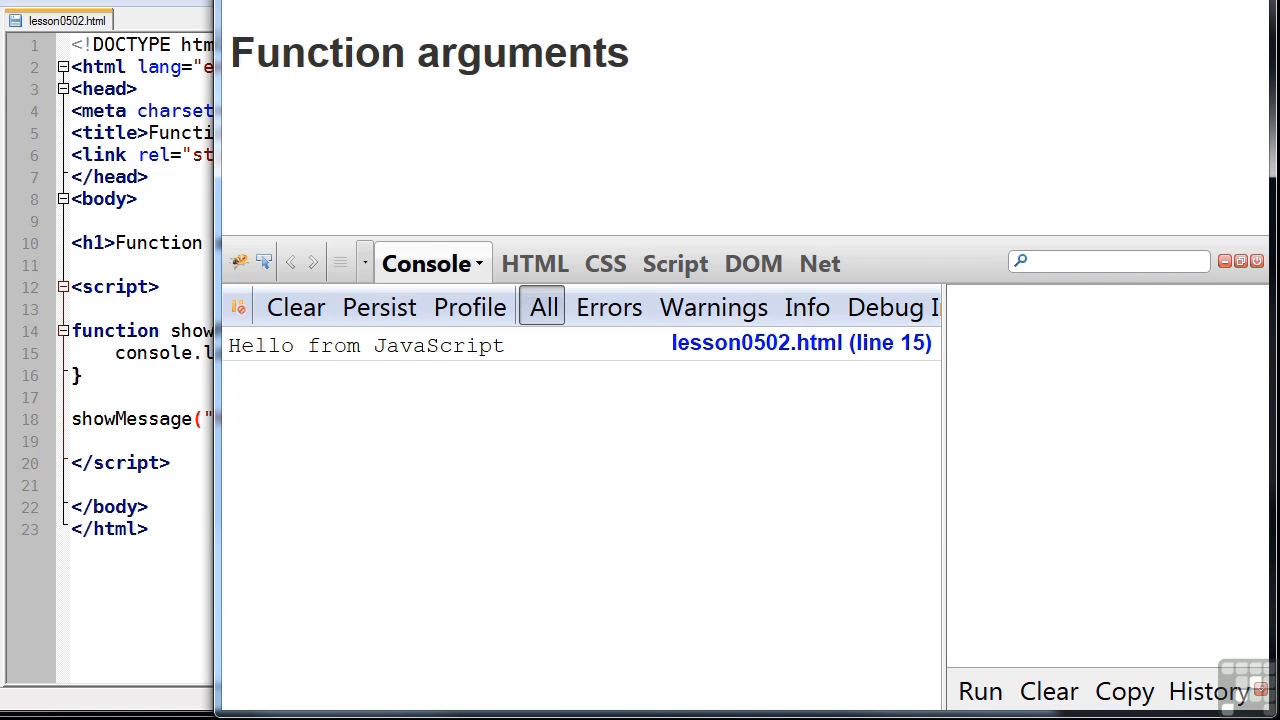
pyautogui.moveTo(775, 110)
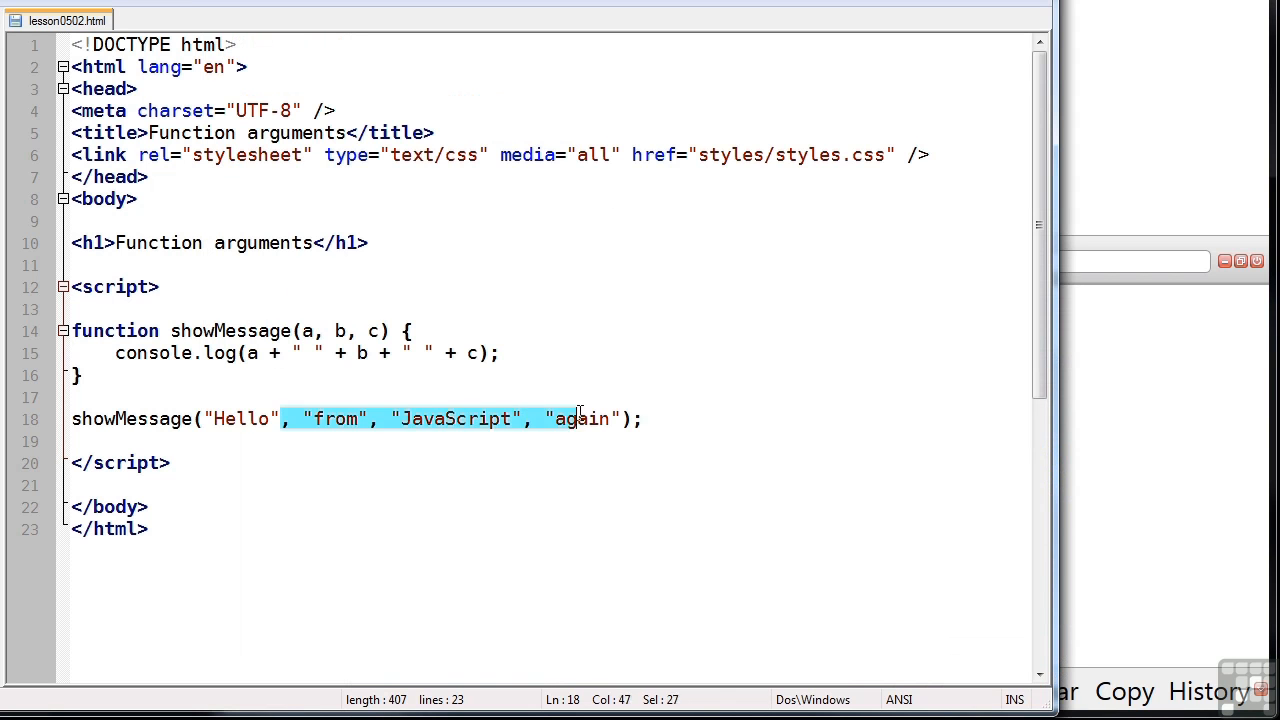
# Delete the extra arguments so showMessage is called with only "Hello"
pyautogui.press('Delete')
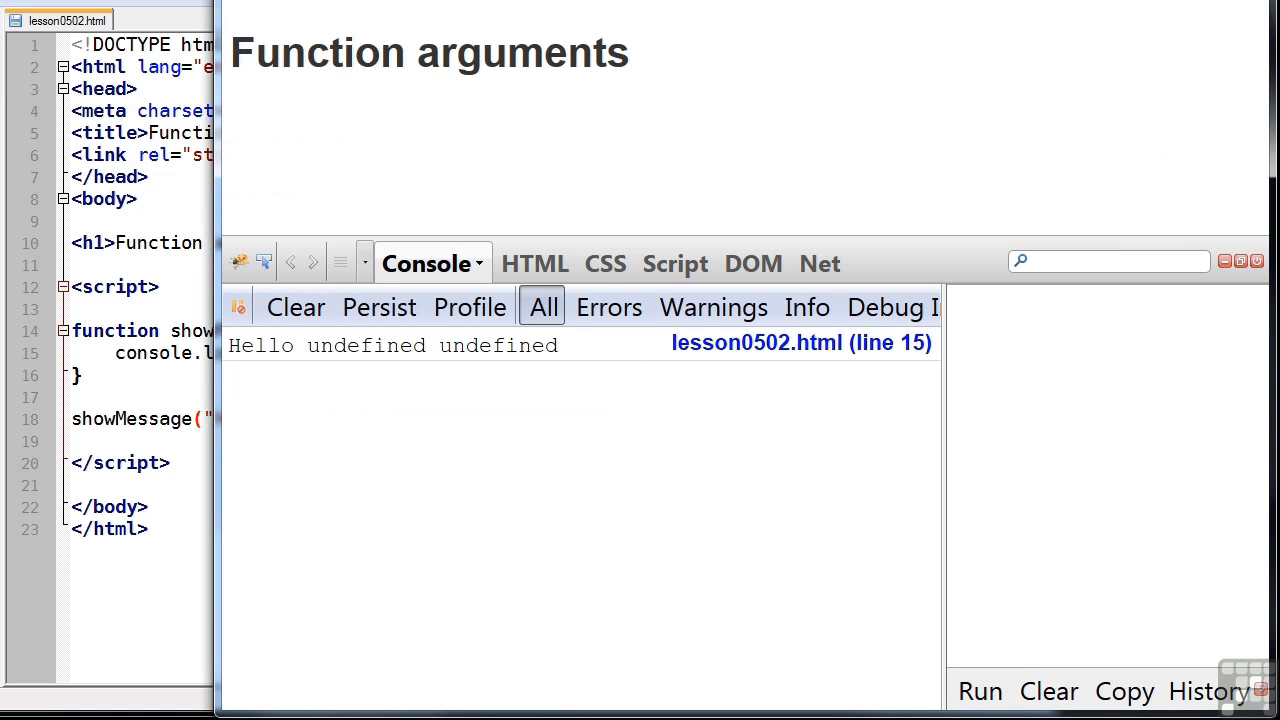
pyautogui.moveTo(335, 386)
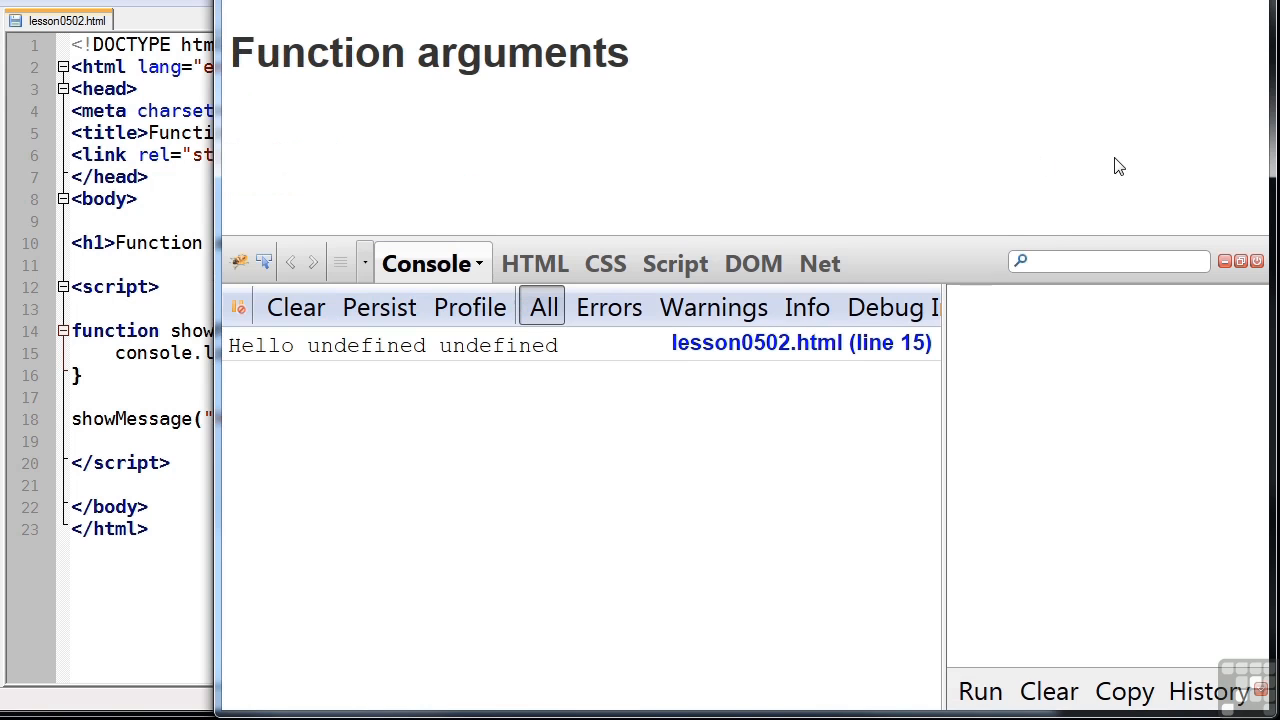
pyautogui.moveTo(472, 375)
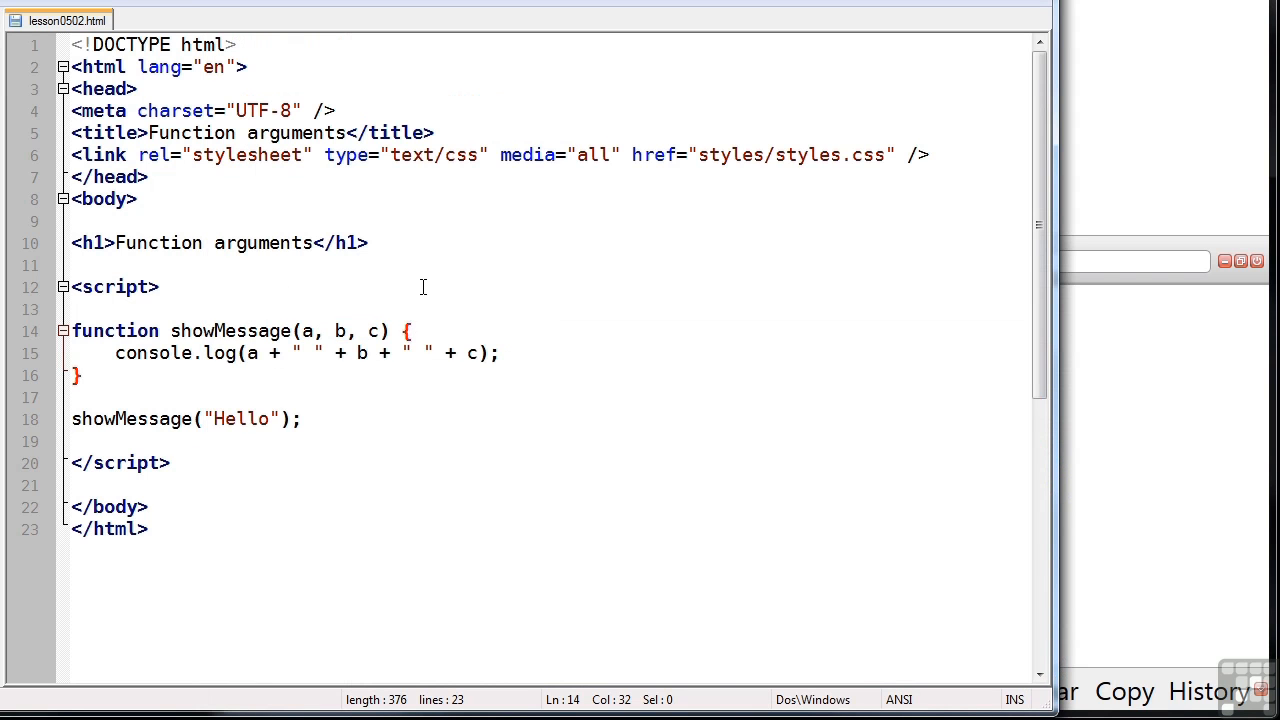
# Add the default line a = a || ""; and a following b = a || ""; line
pyautogui.write('a = a || ""')
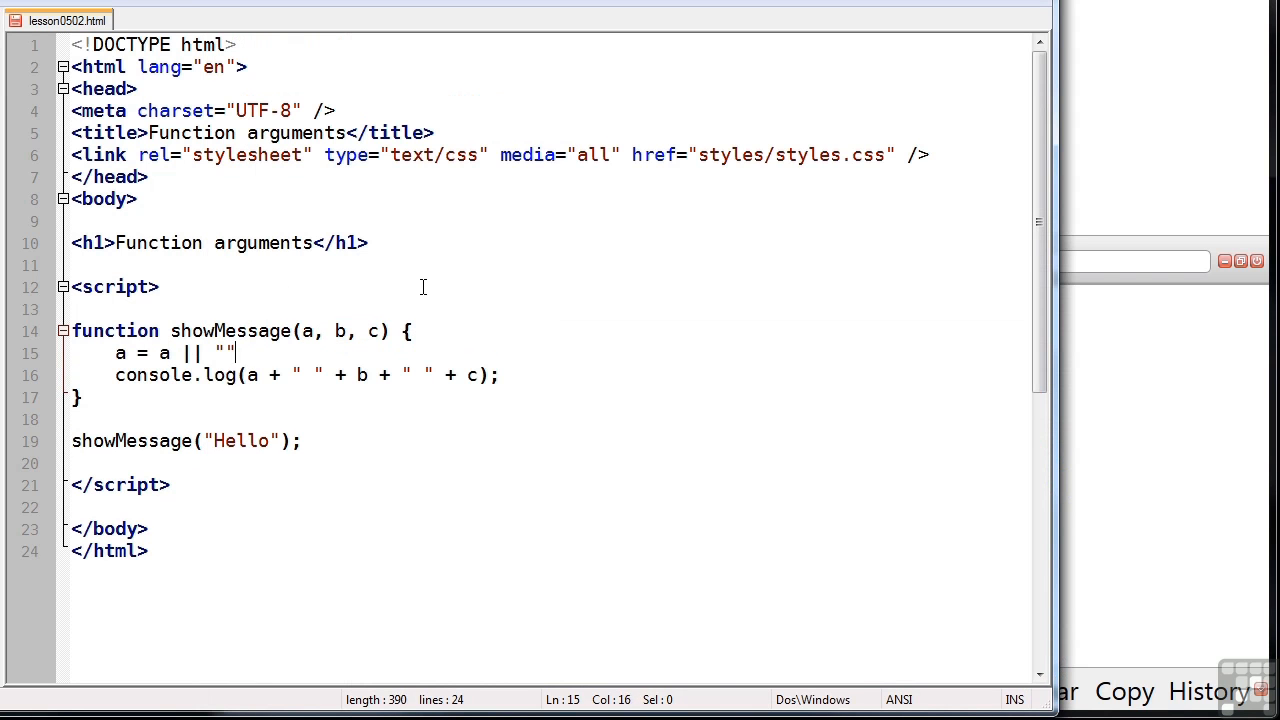
pyautogui.write(';')
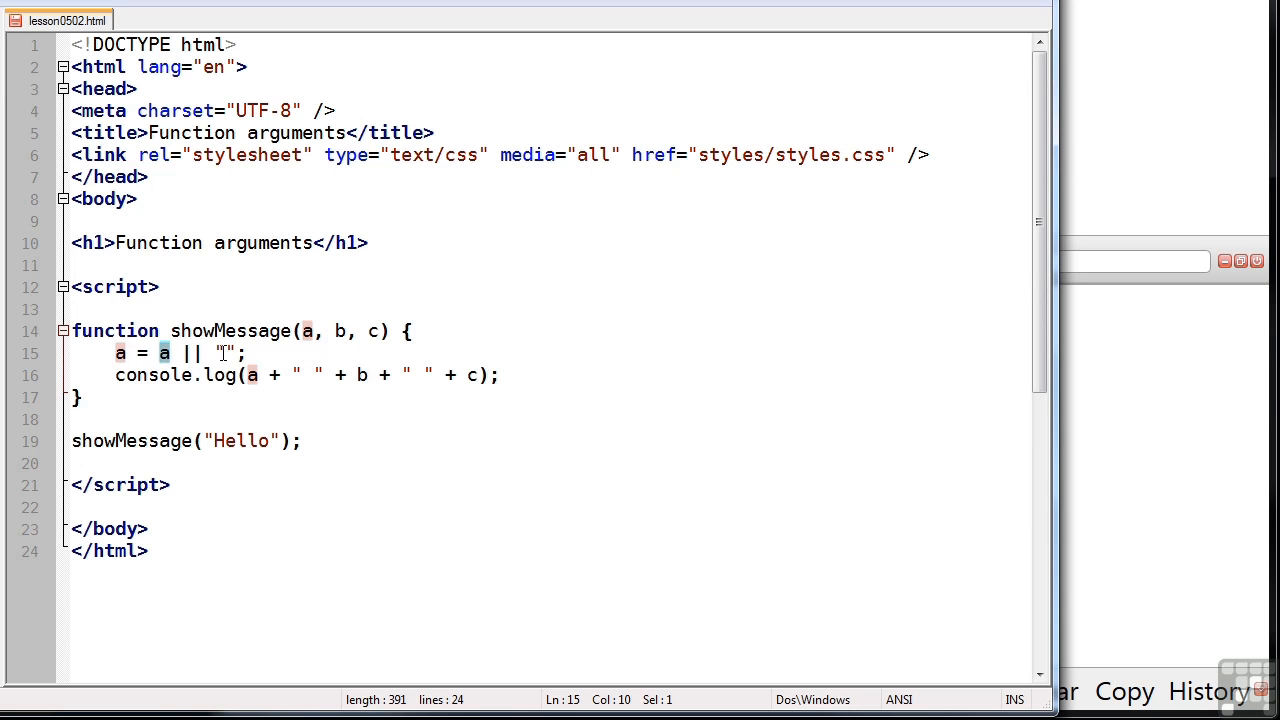
pyautogui.click(245, 353)
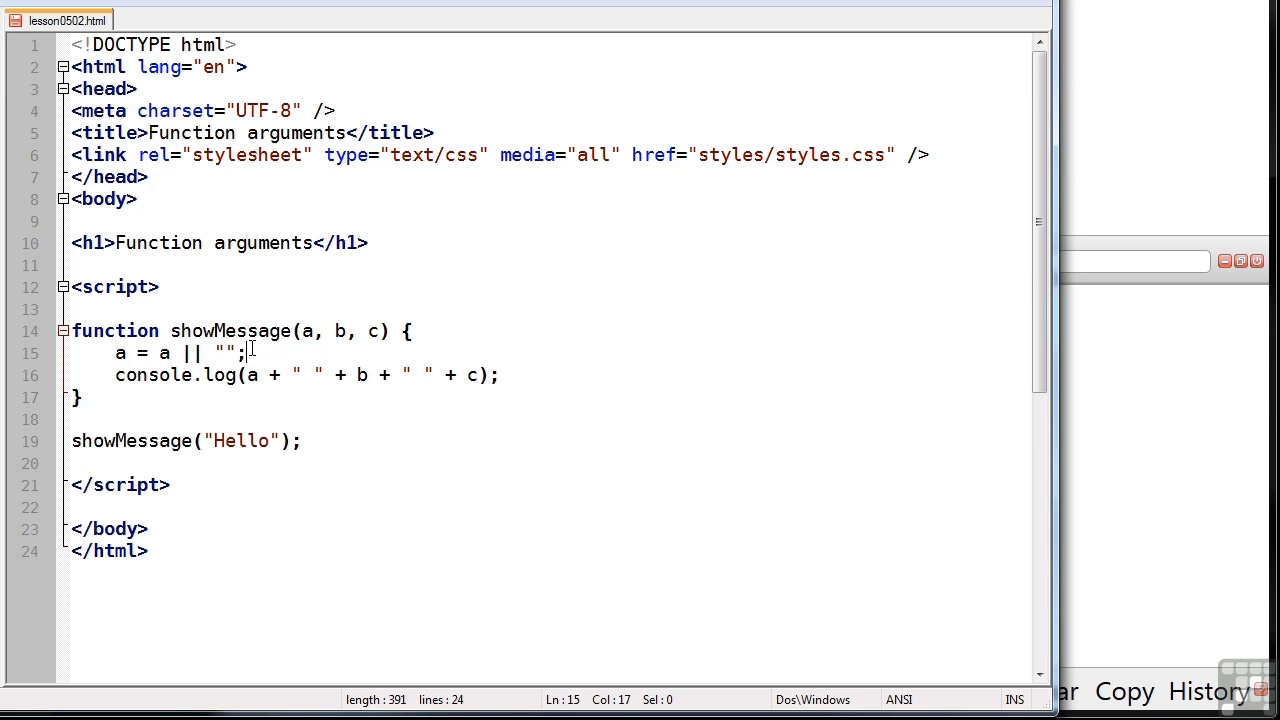
pyautogui.moveTo(115, 353); pyautogui.dragTo(245, 353)
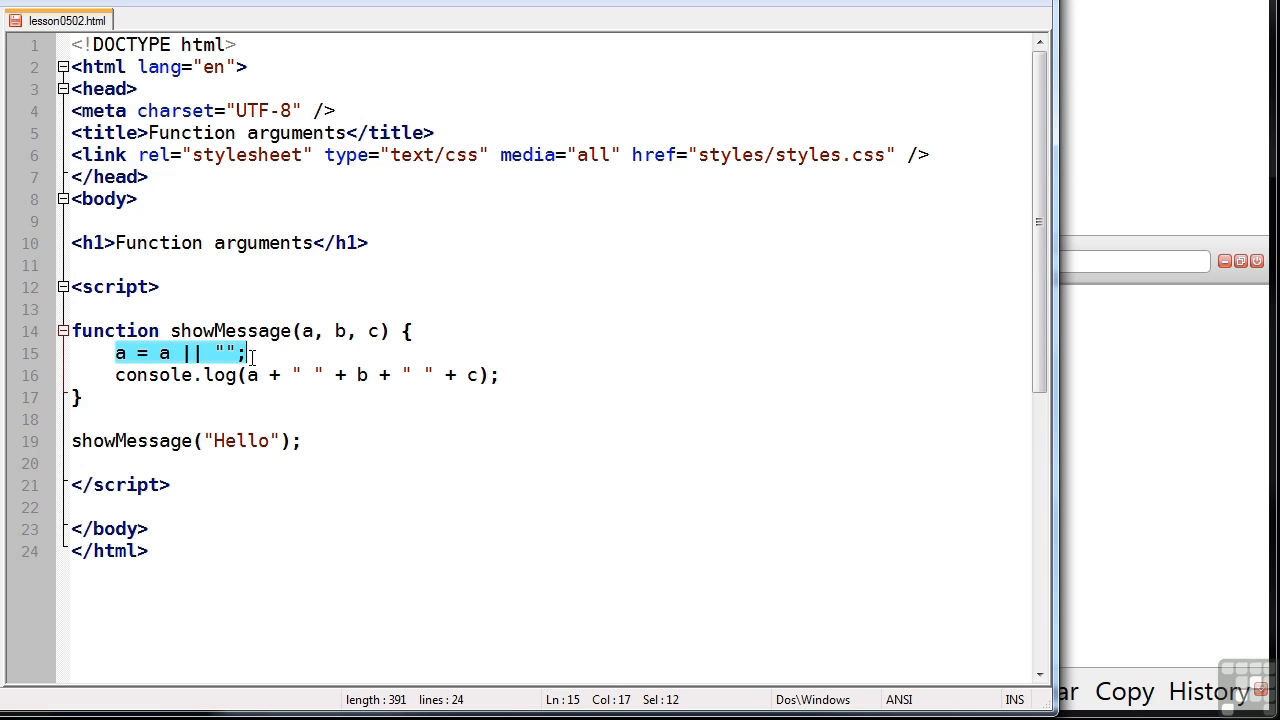
pyautogui.click(247, 353)
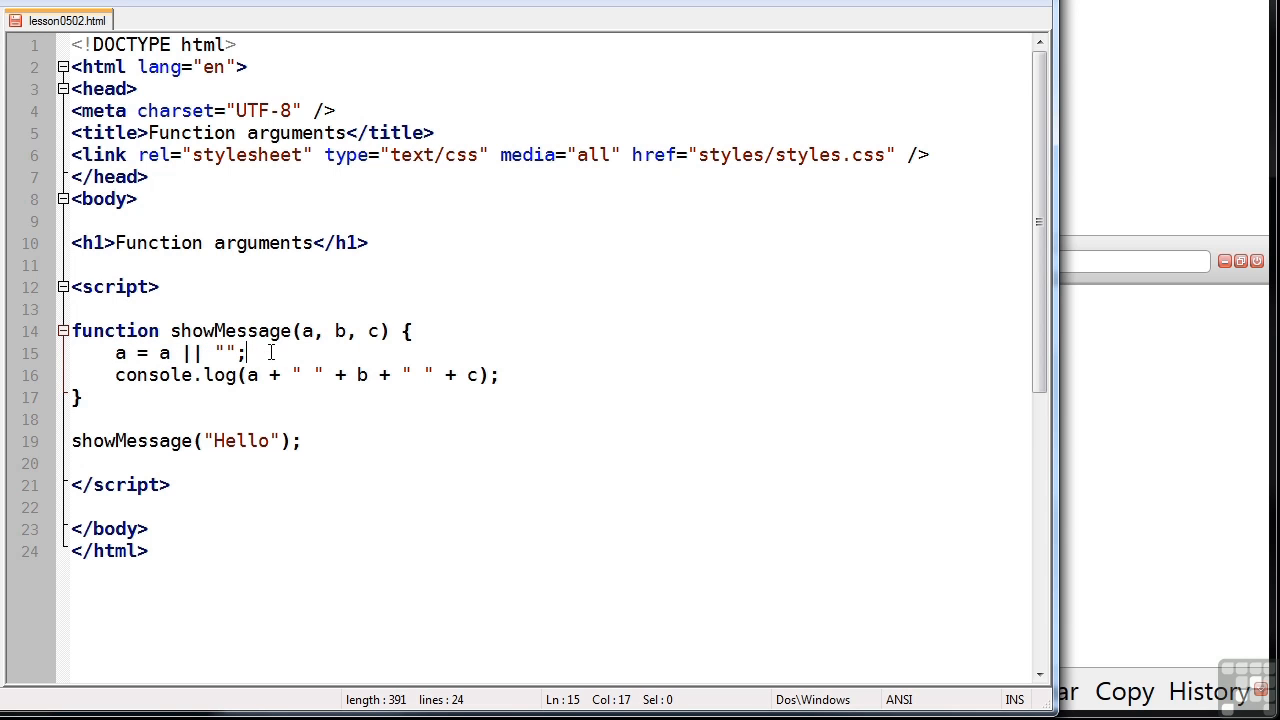
pyautogui.write('b = a || "";')
pyautogui.write('c = c || "";')
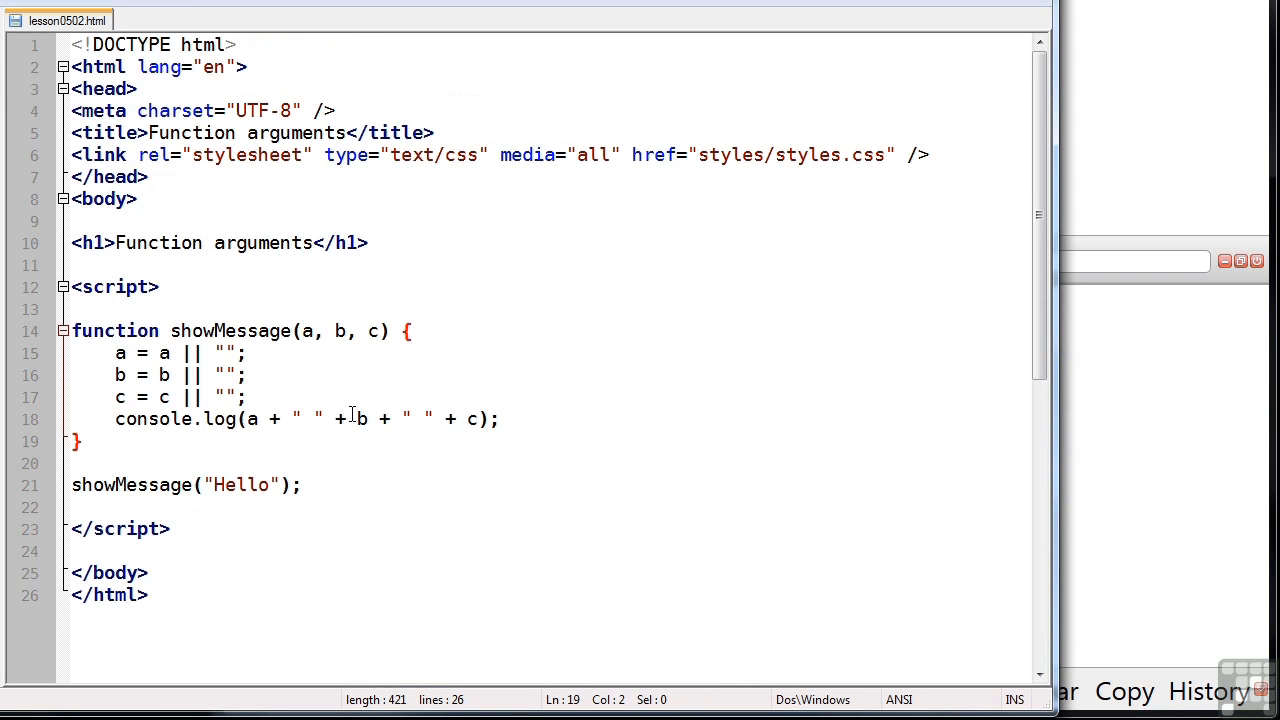
pyautogui.moveTo(349, 419); pyautogui.dragTo(479, 419)
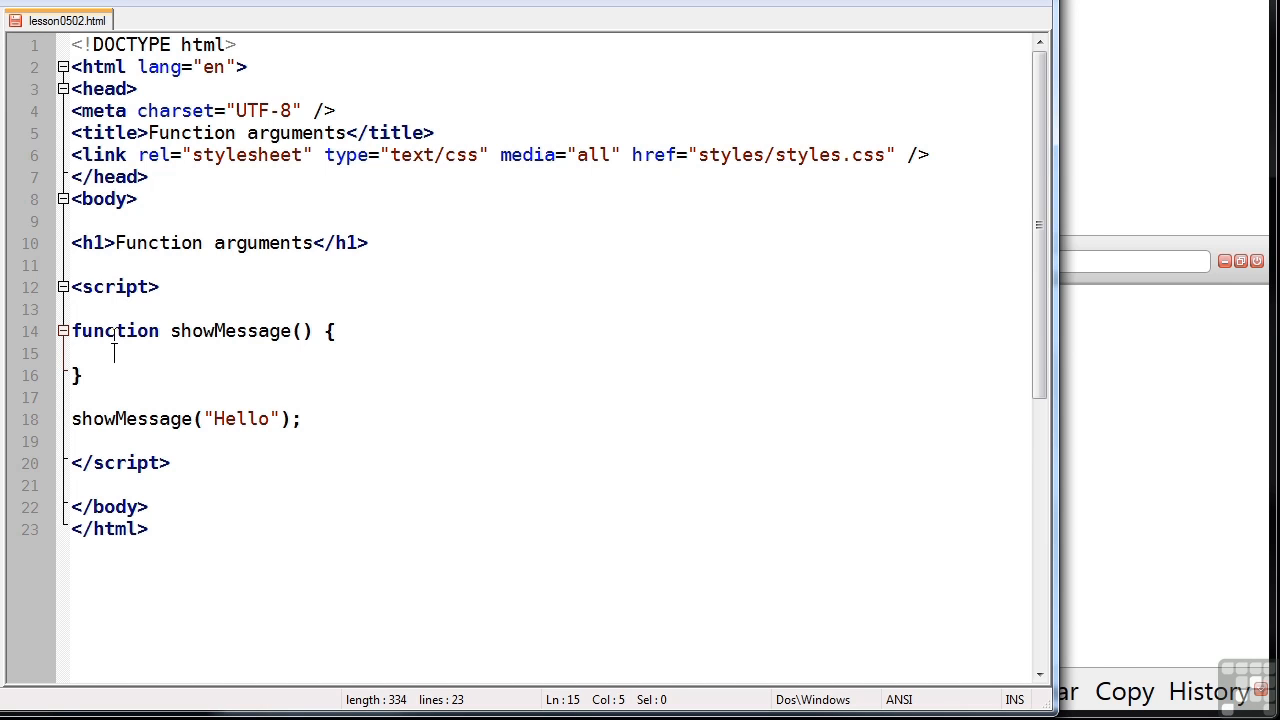
# Add arguments[0], arguments[1] and arguments.length lines to the showMessage body
pyautogui.write('ar')
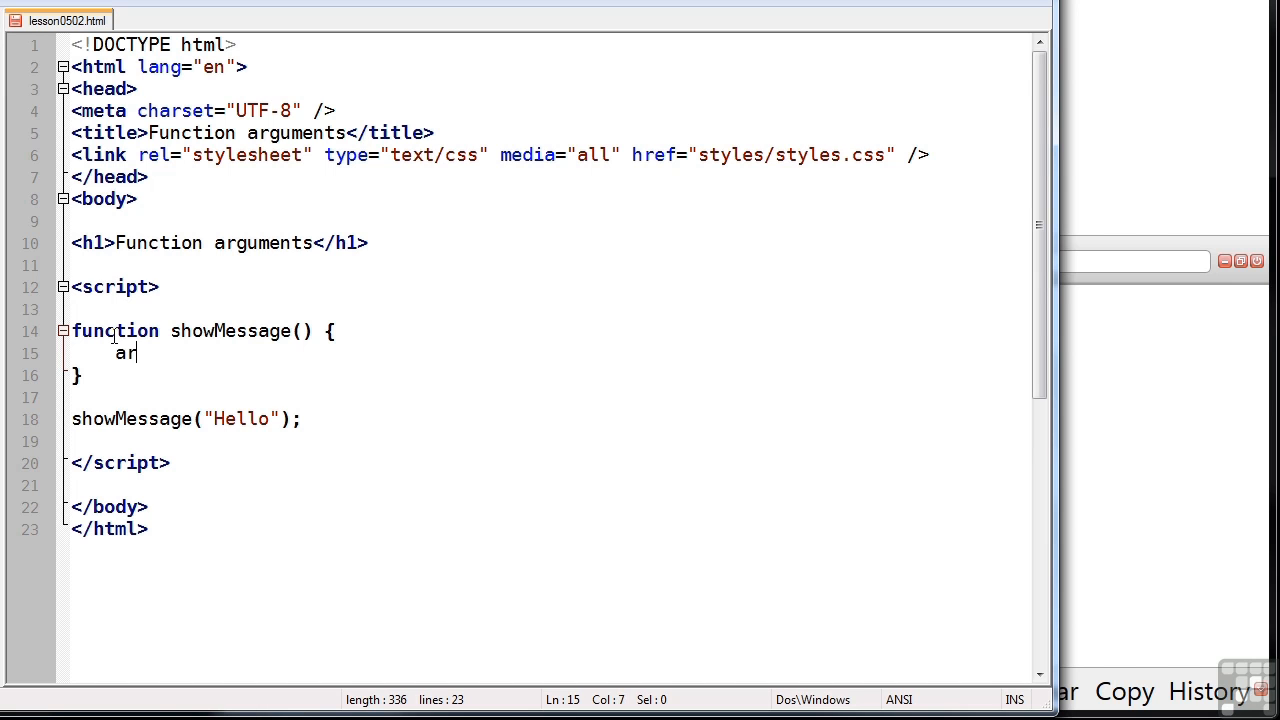
pyautogui.write('guments[0]')
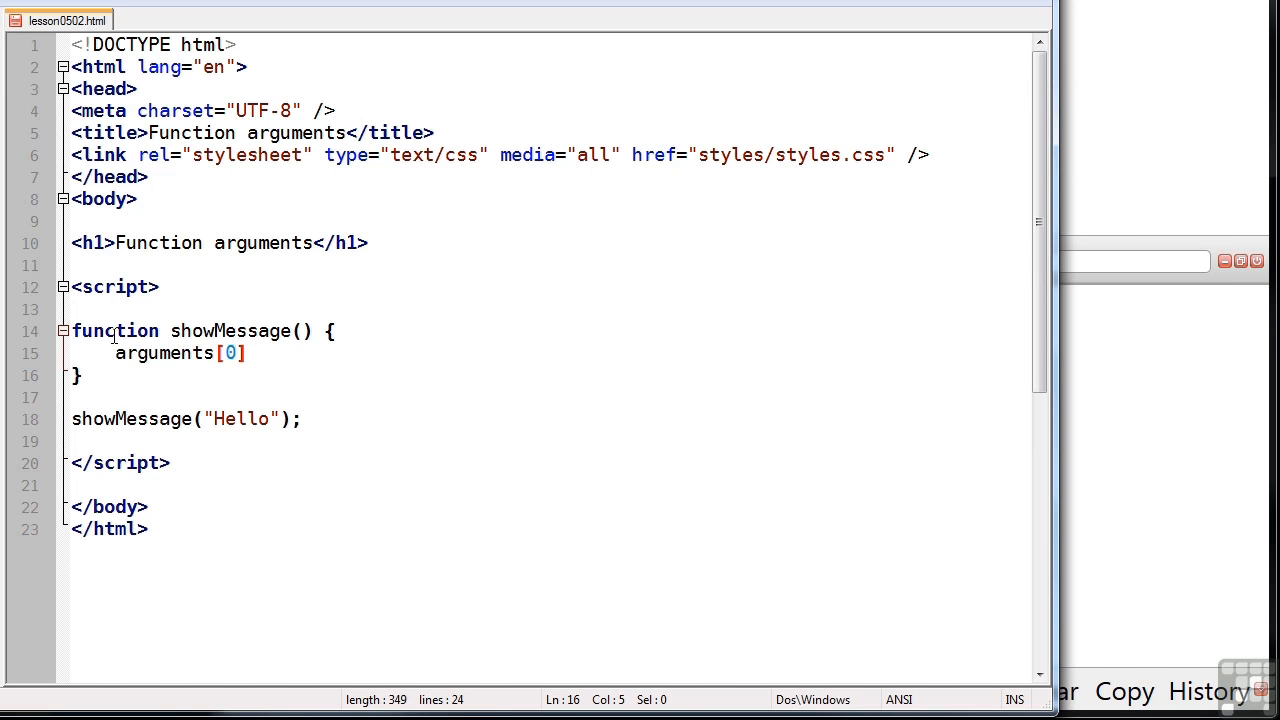
pyautogui.write('arguments')
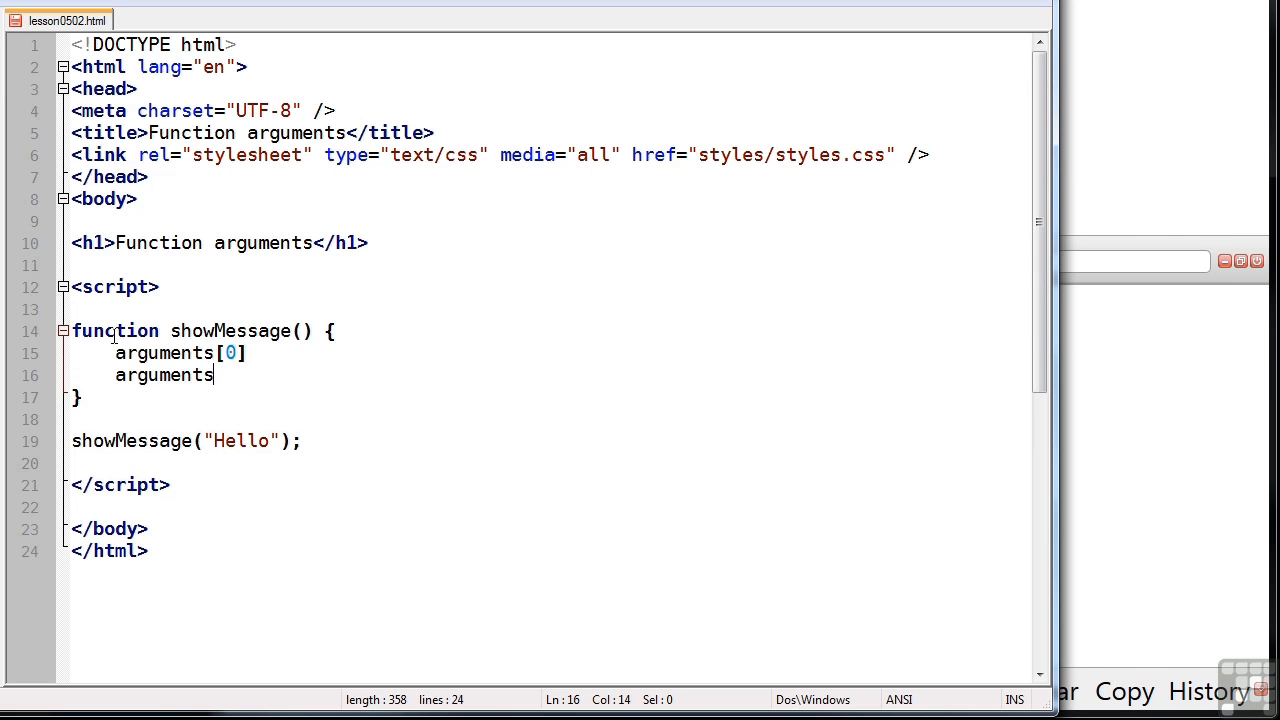
pyautogui.write('[1]')
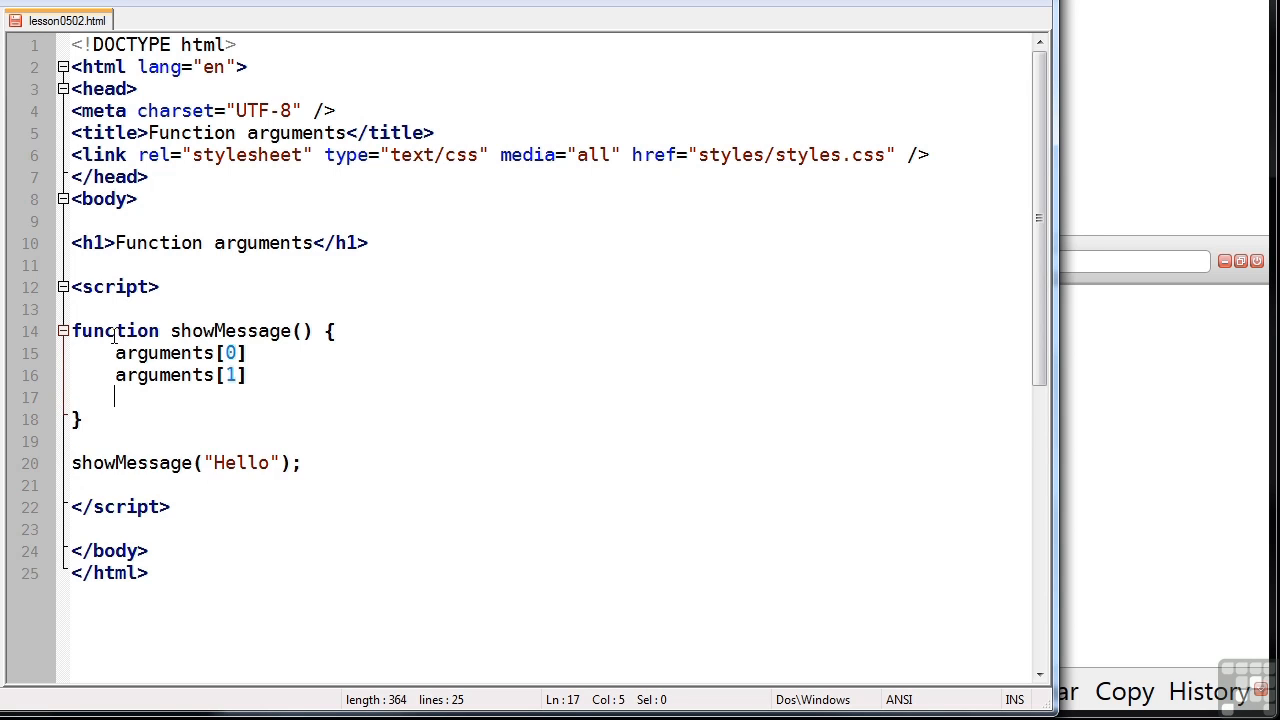
pyautogui.write('arguments.leng')
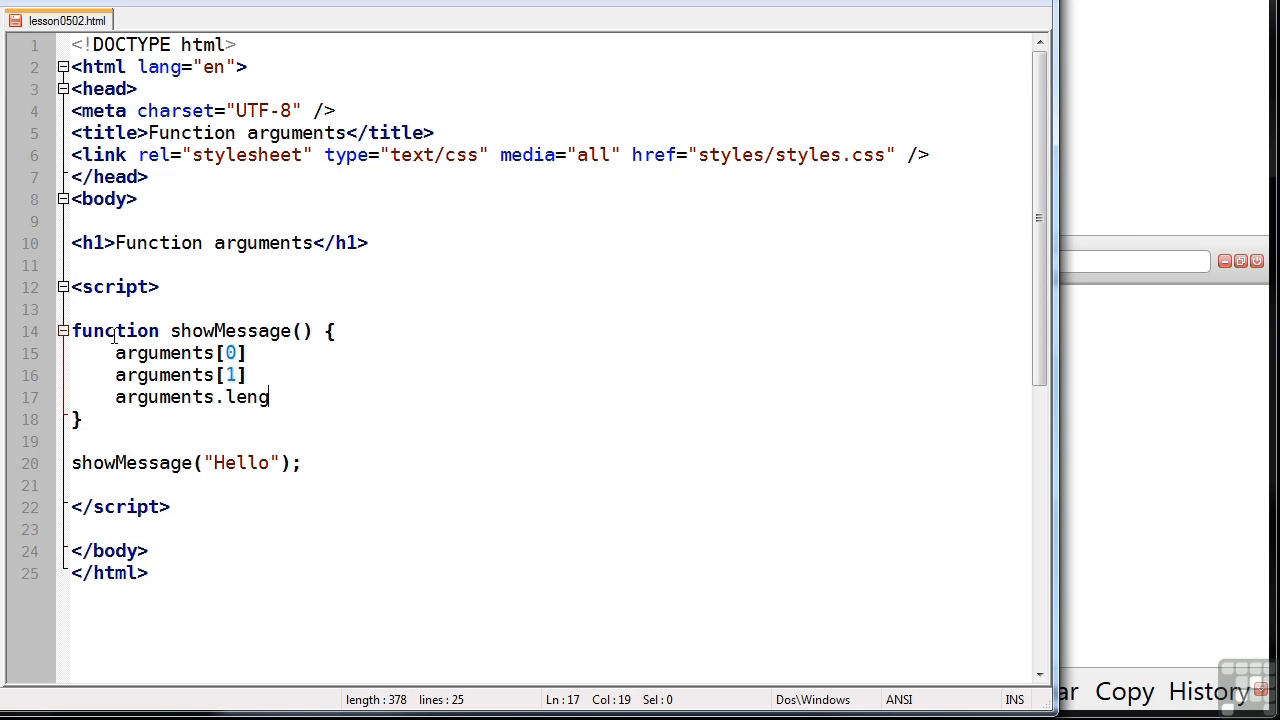
pyautogui.write('th')
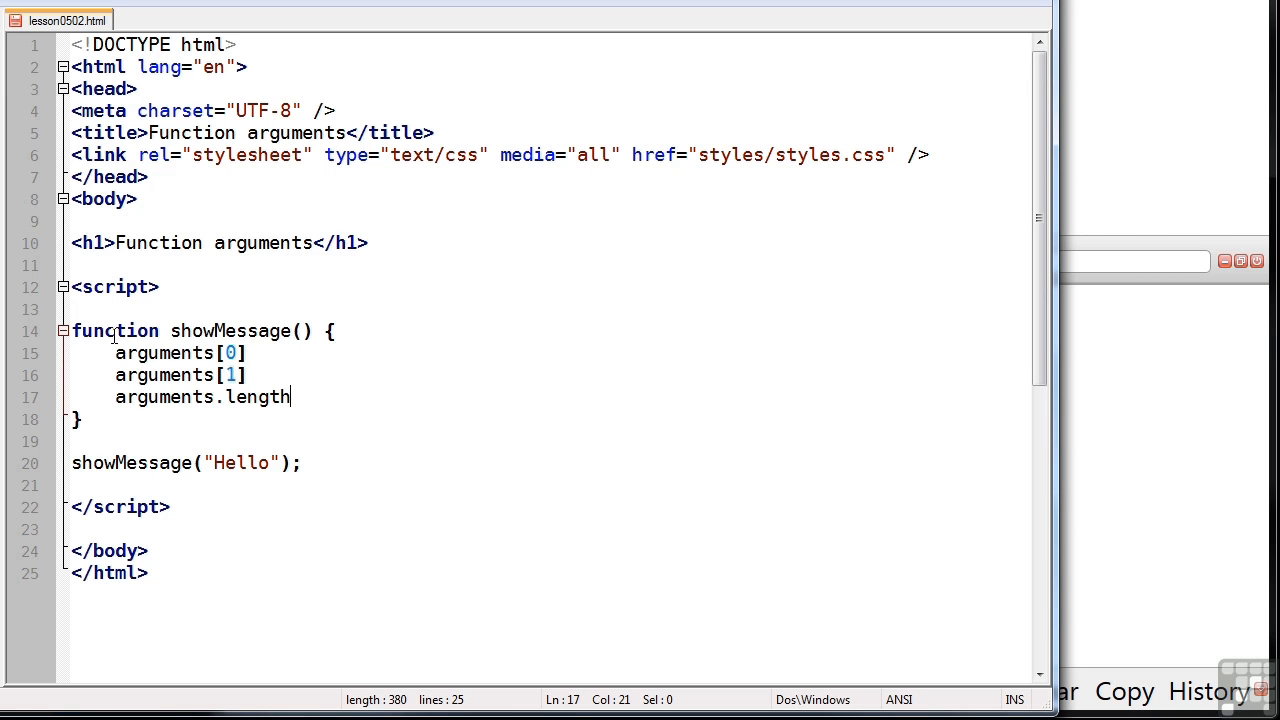
pyautogui.moveTo(119, 371)
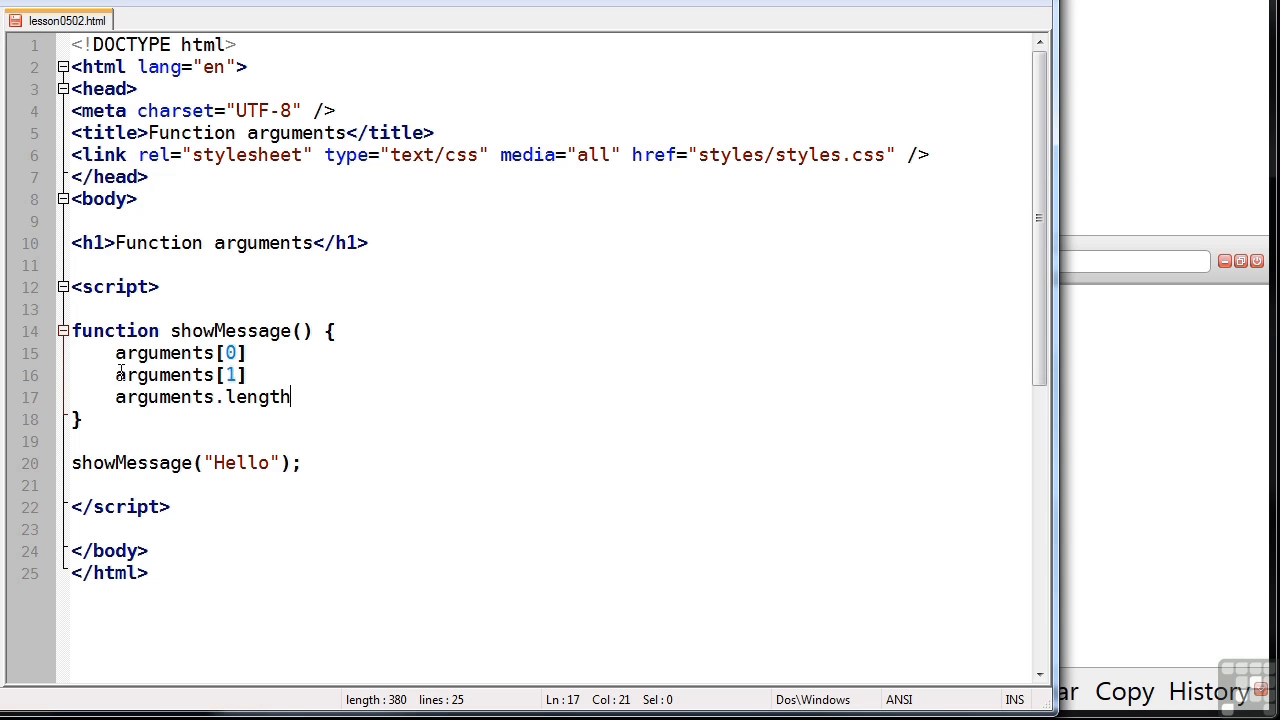
pyautogui.click(330, 330)
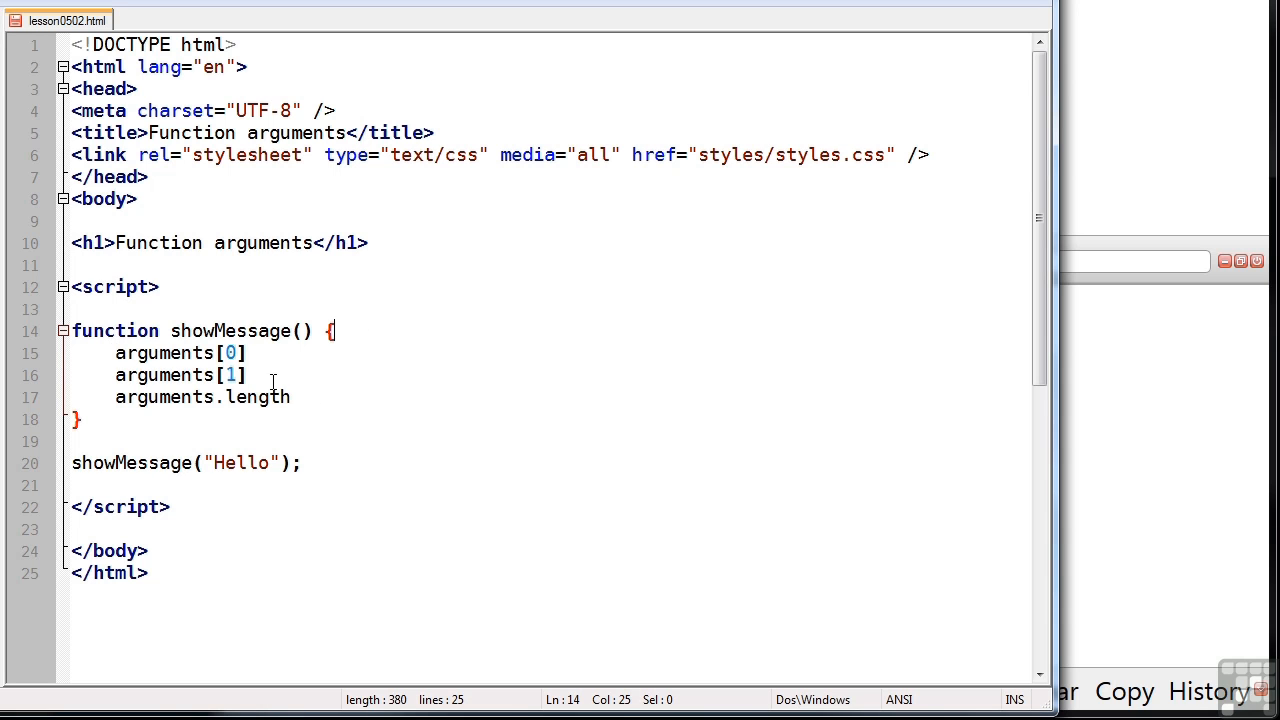
# Declare var s = ""; and open a for loop counting i from 0
pyautogui.write('var')
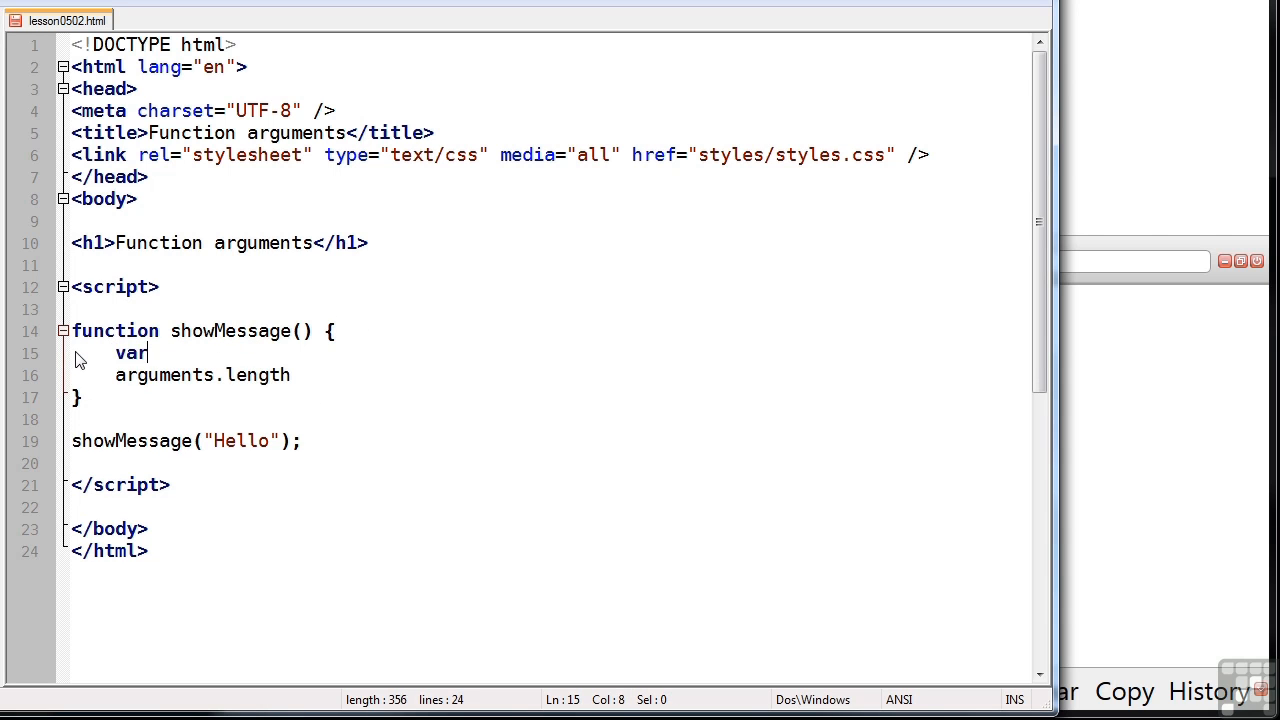
pyautogui.write('s = "')
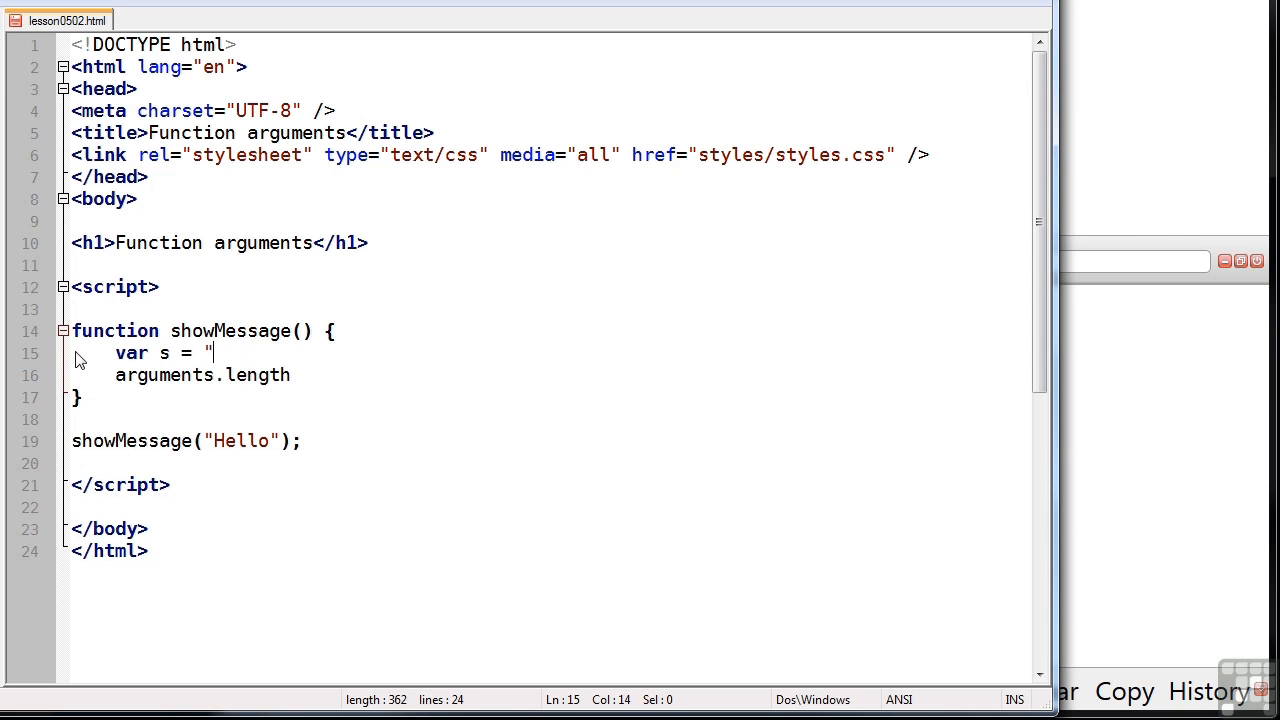
pyautogui.write('";')
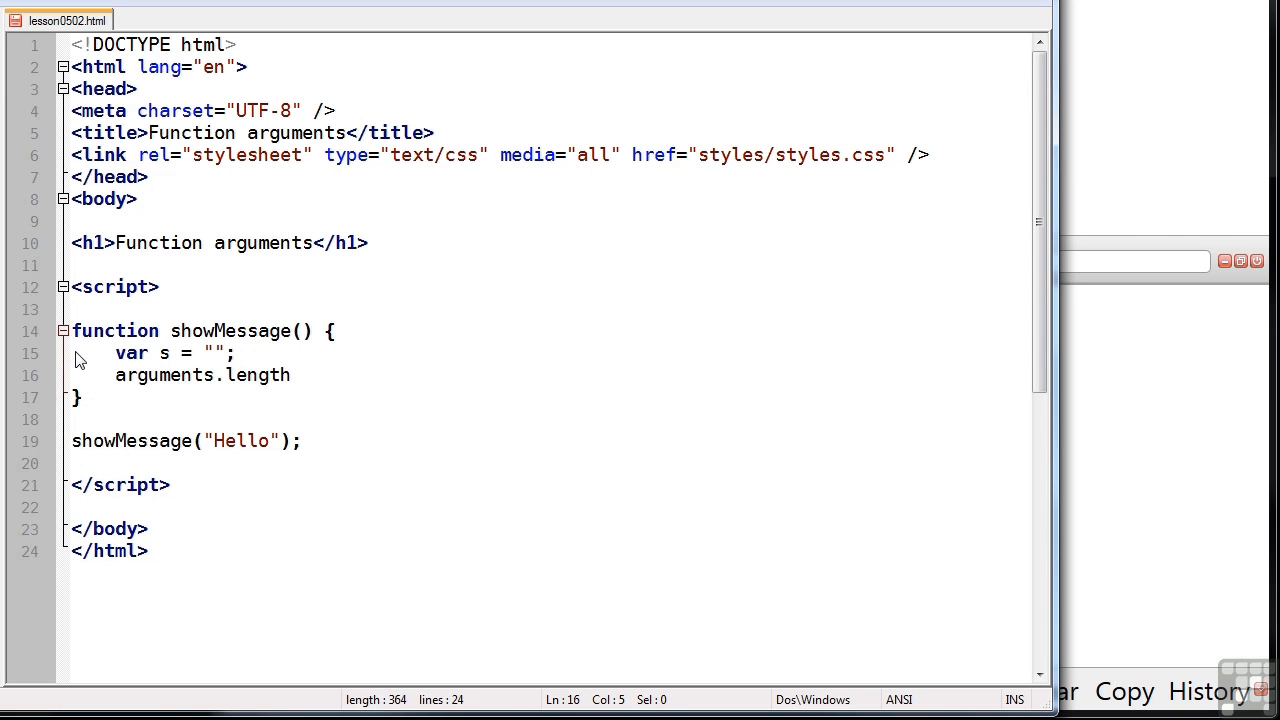
pyautogui.write('for')
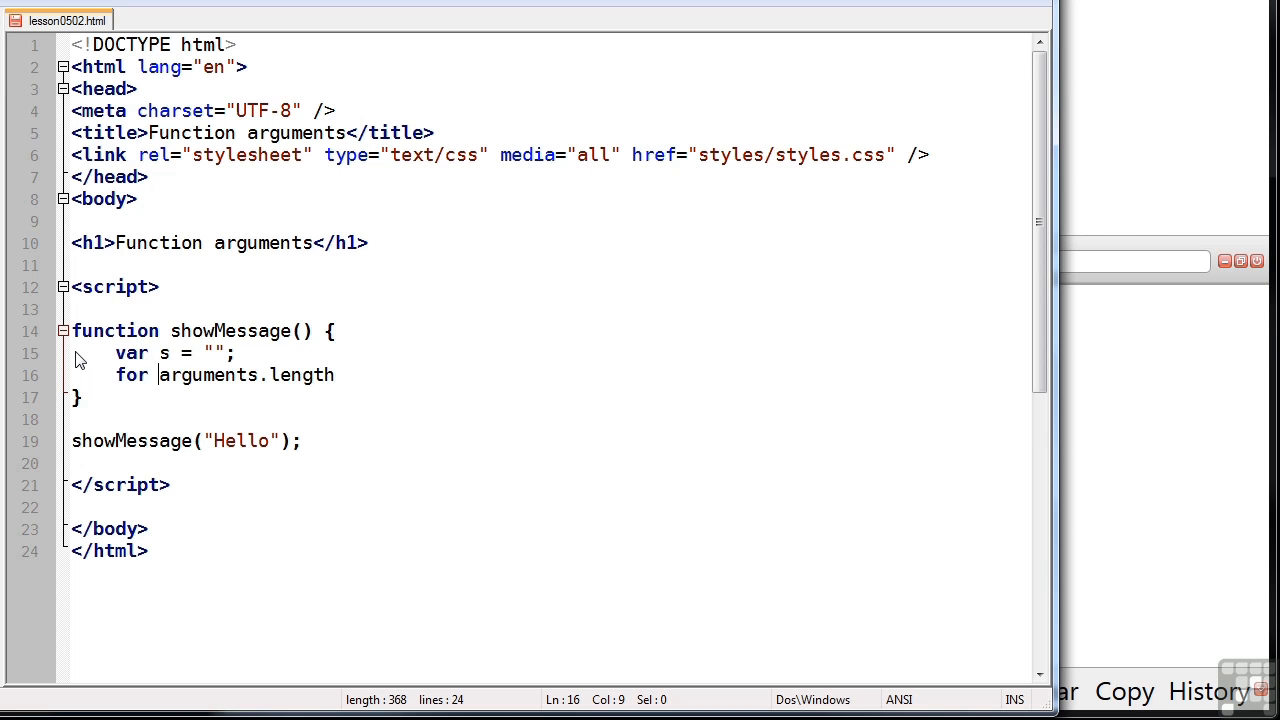
pyautogui.write('(var i = 0')
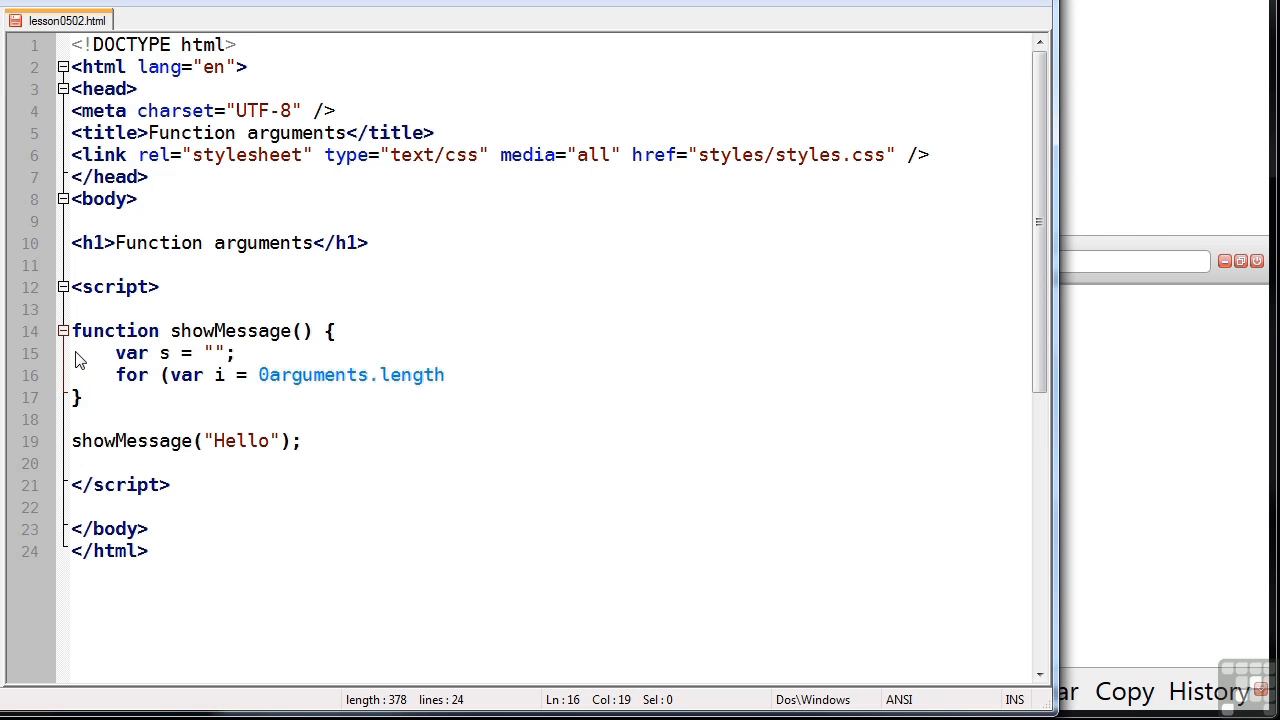
pyautogui.write('"; "')
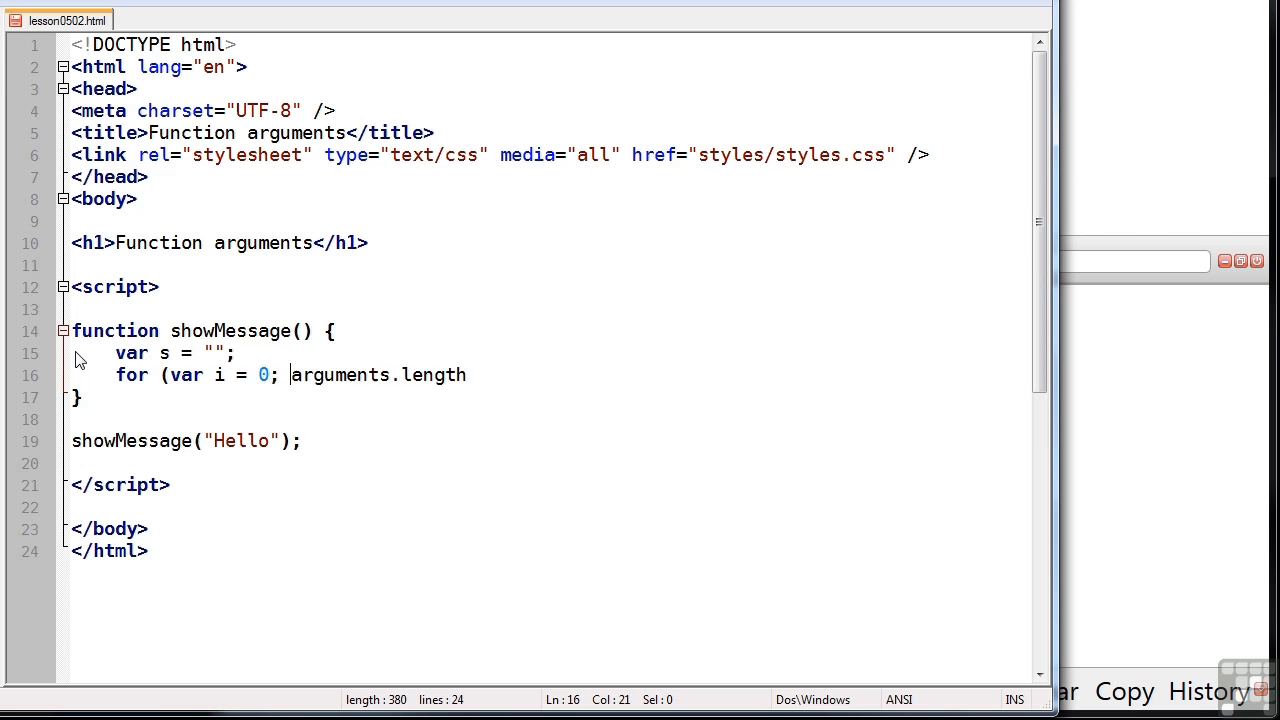
pyautogui.write('i <')
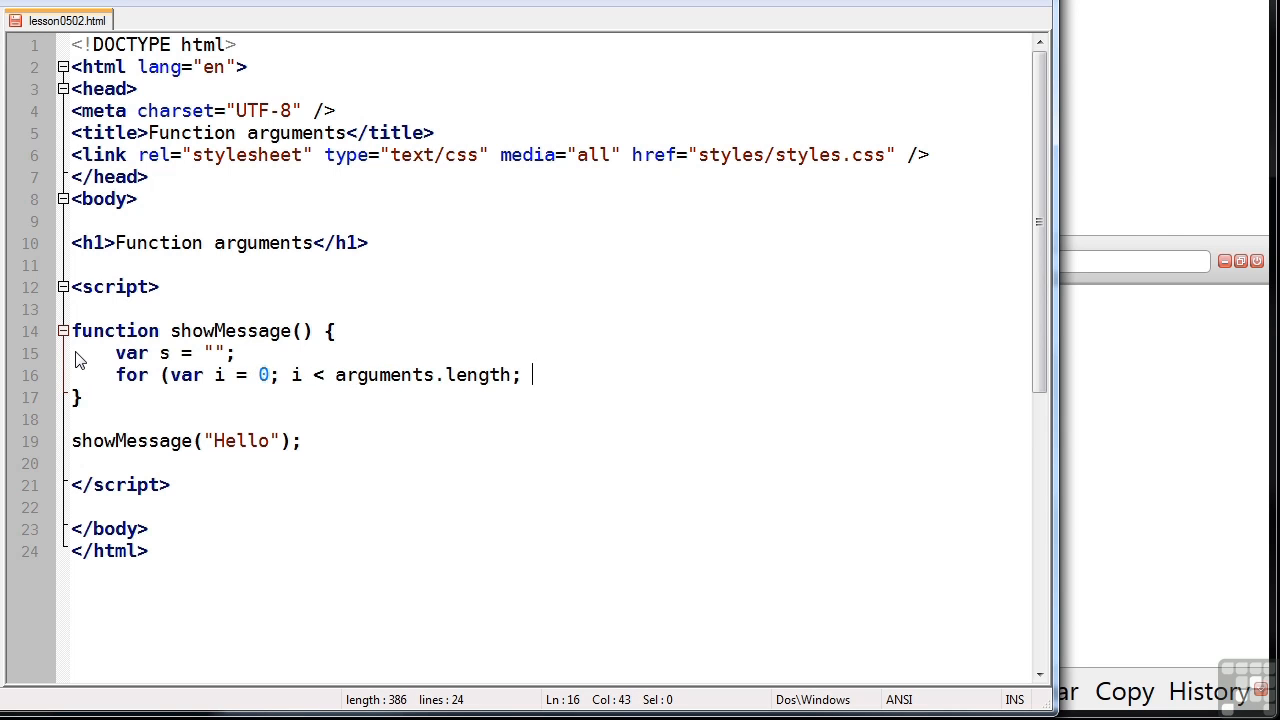
pyautogui.write('i++) {')
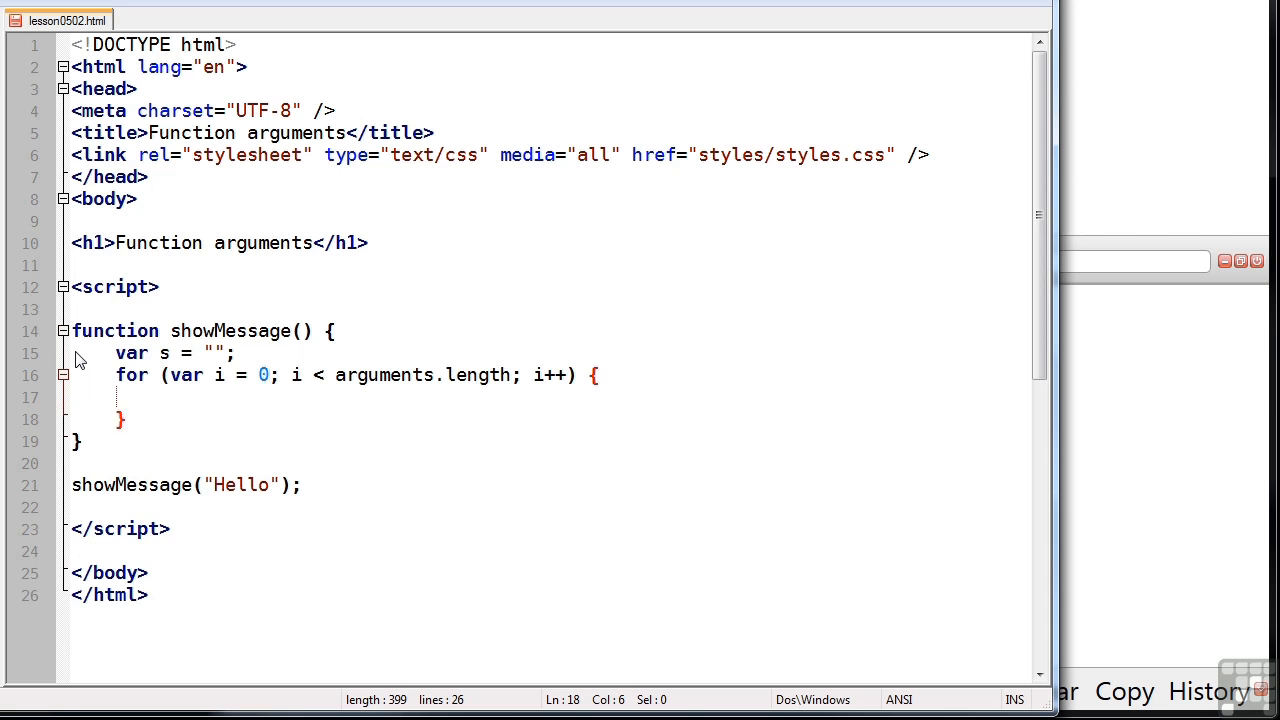
# Append arguments[i] plus a space to s in the loop, then console.log(s)
pyautogui.write('s')
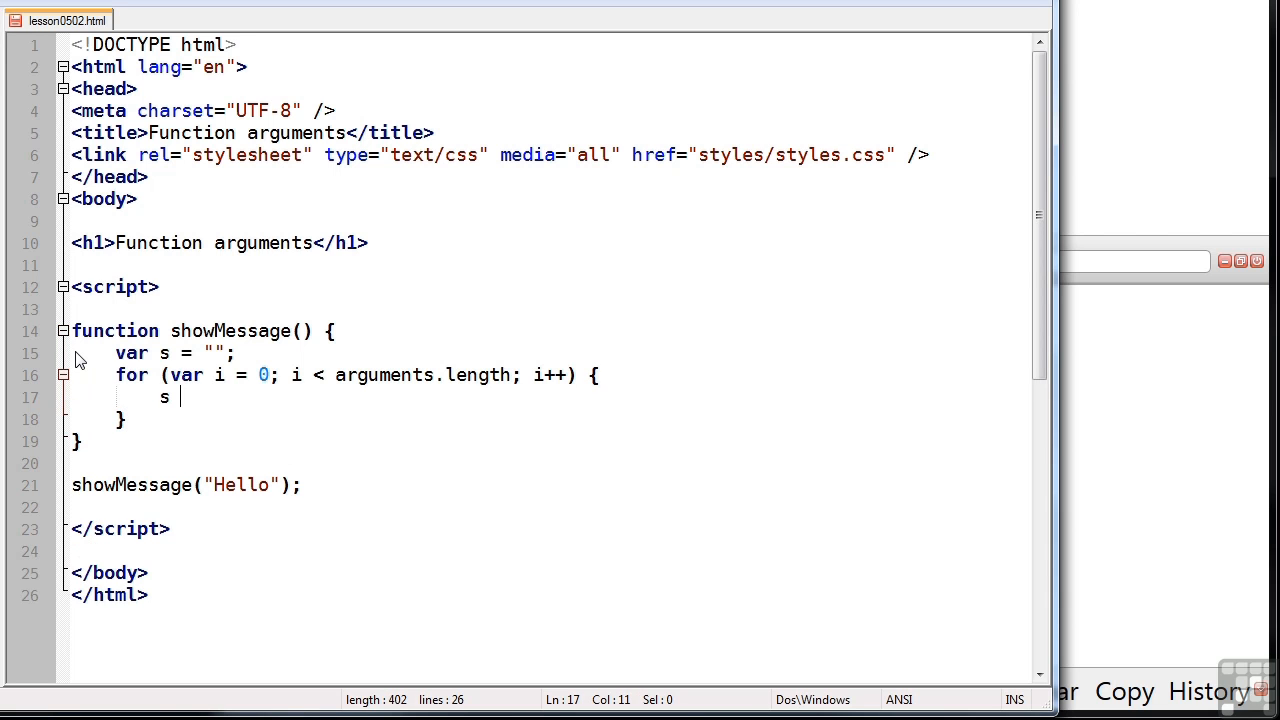
pyautogui.write('+=')
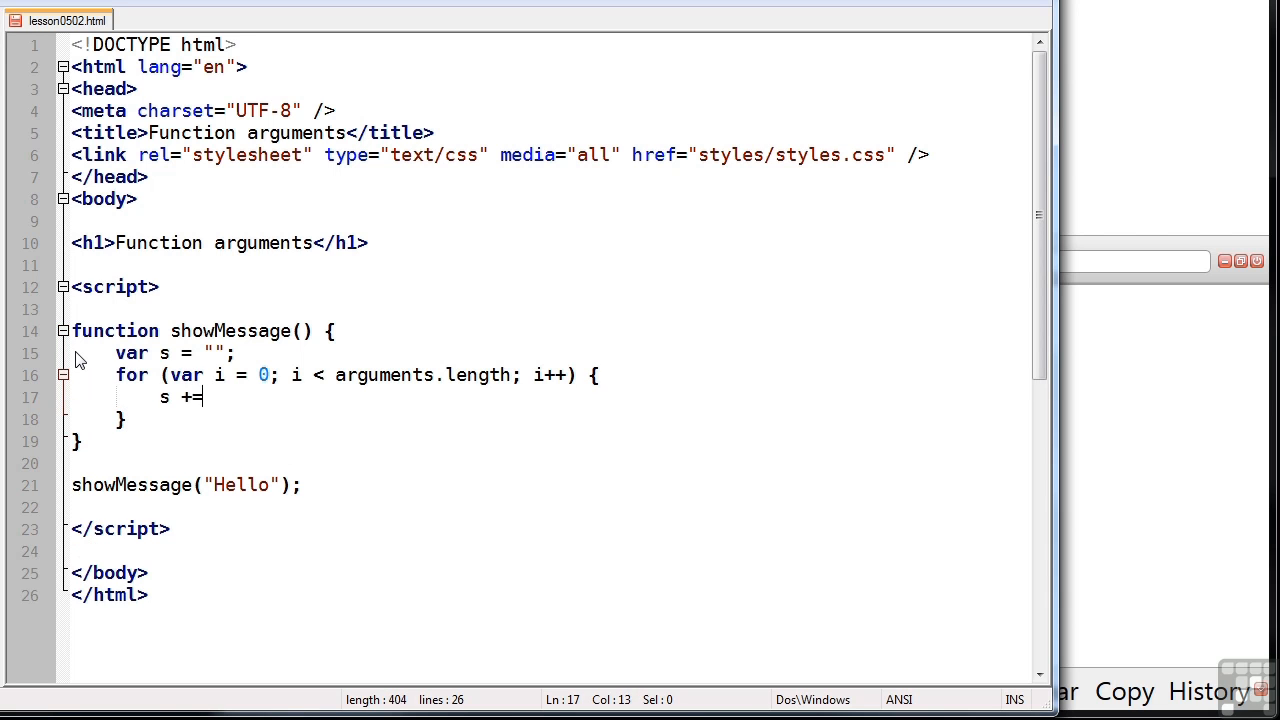
pyautogui.write('argument')
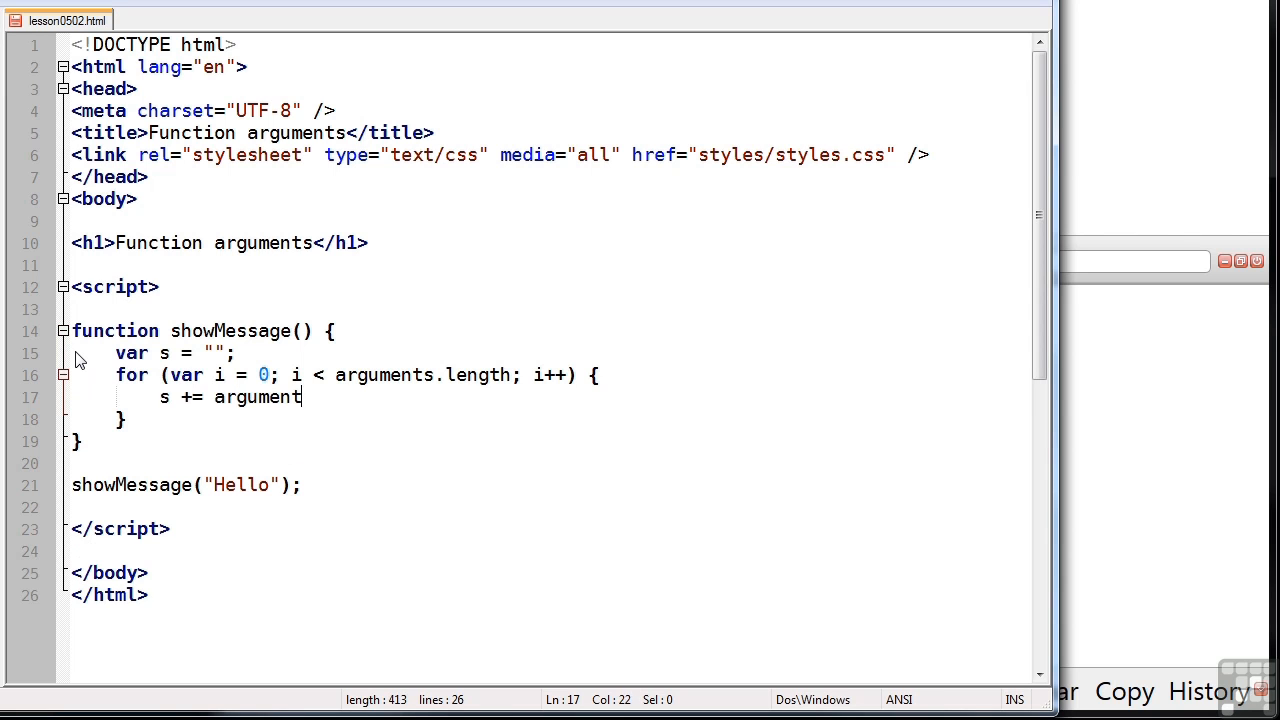
pyautogui.write('s[i]')
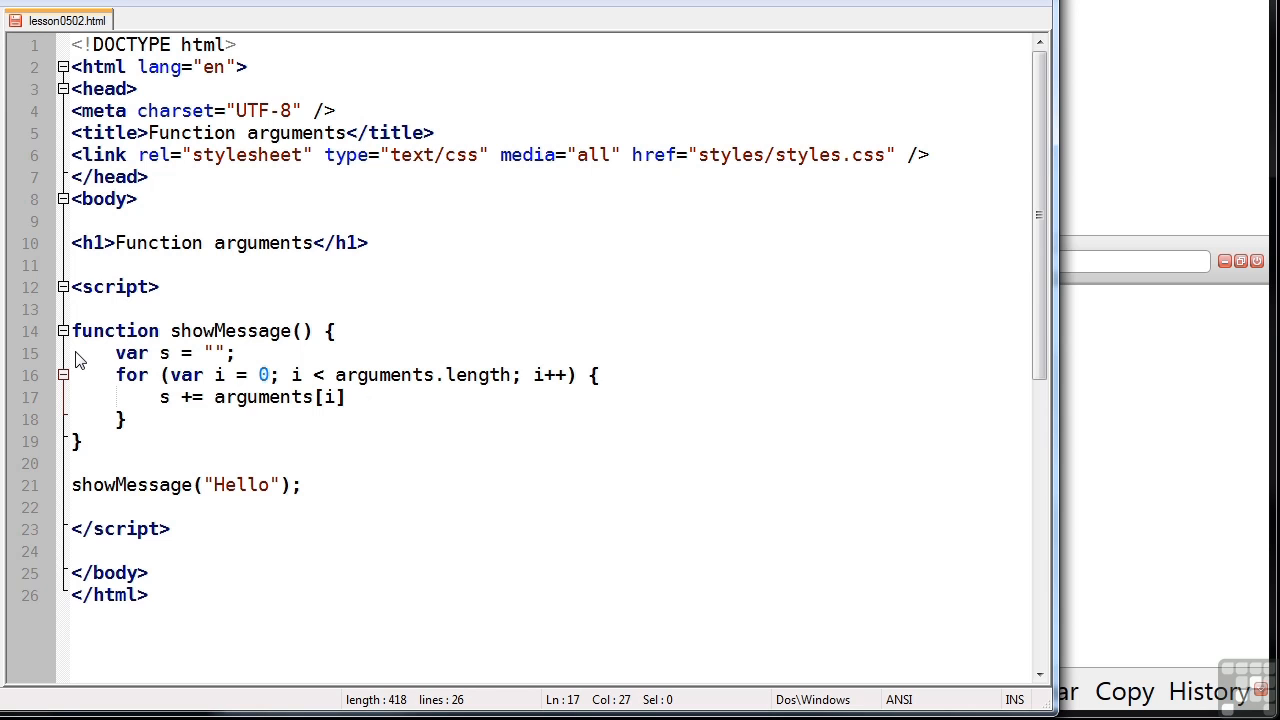
pyautogui.write('+ " ";')
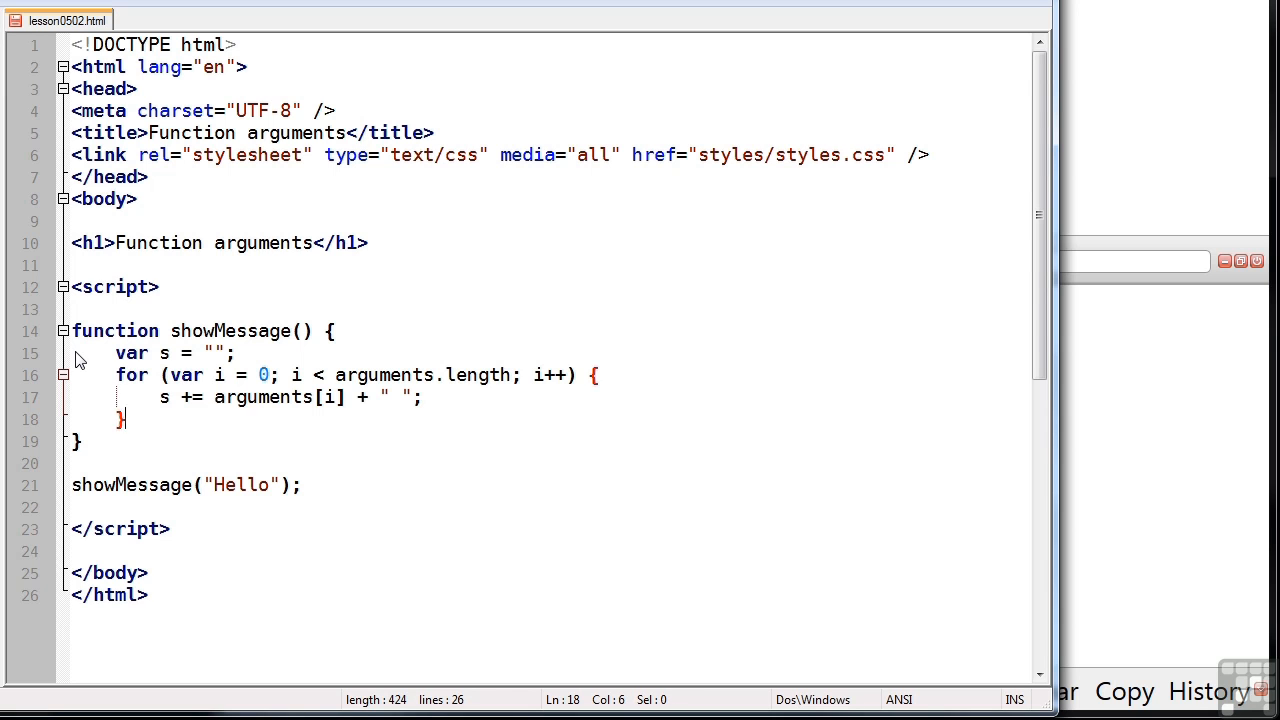
pyautogui.write('console')
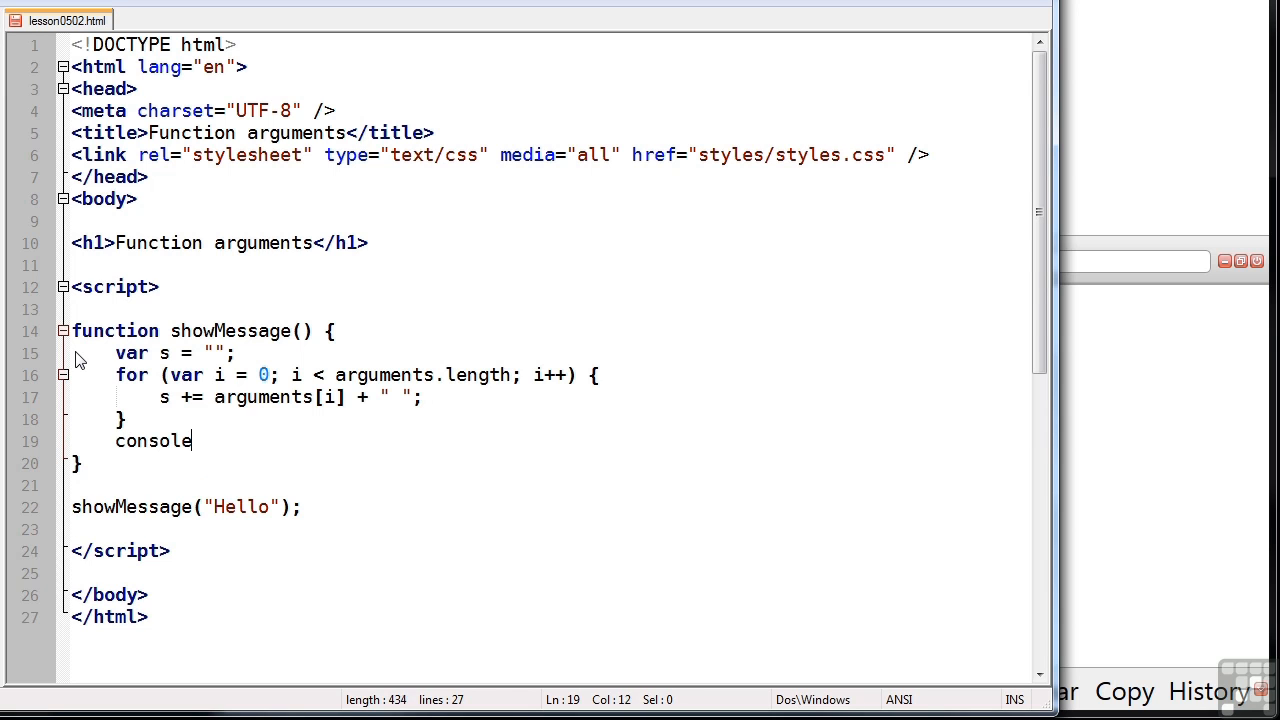
pyautogui.write('.log(s);')
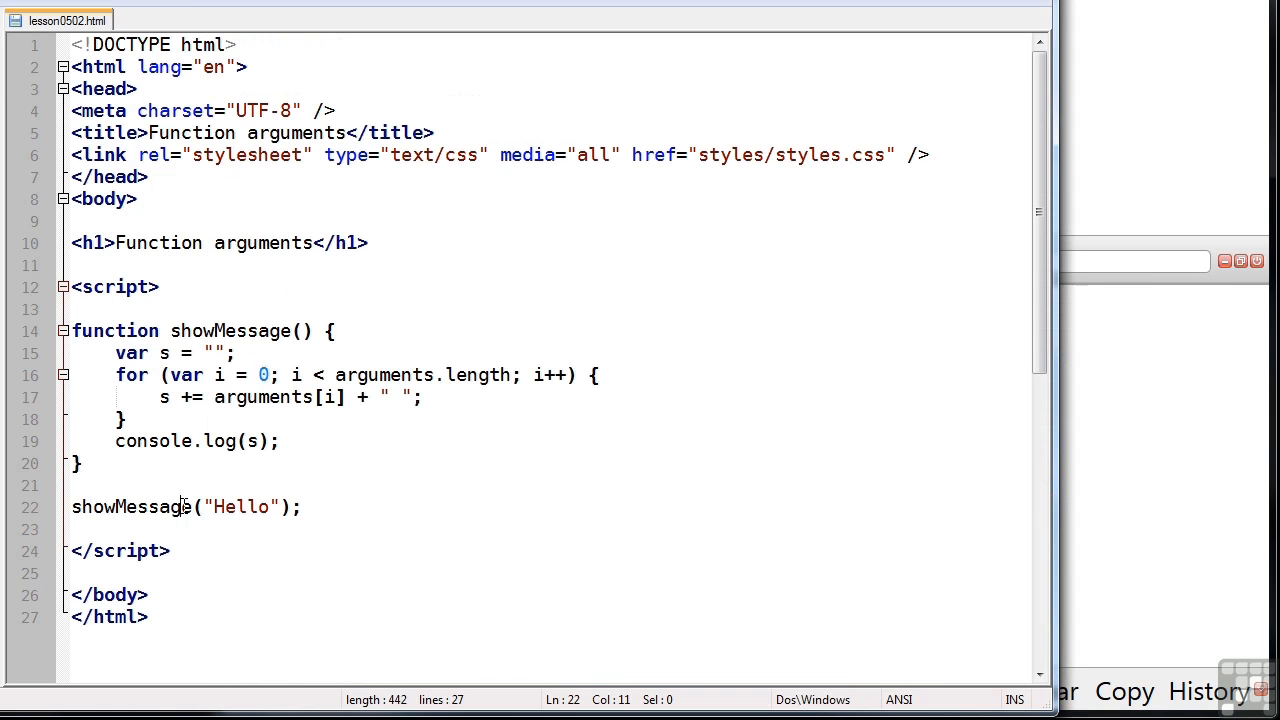
# Add "from", "JavaScript" and another string argument after "Hello" in the call
pyautogui.write(',')
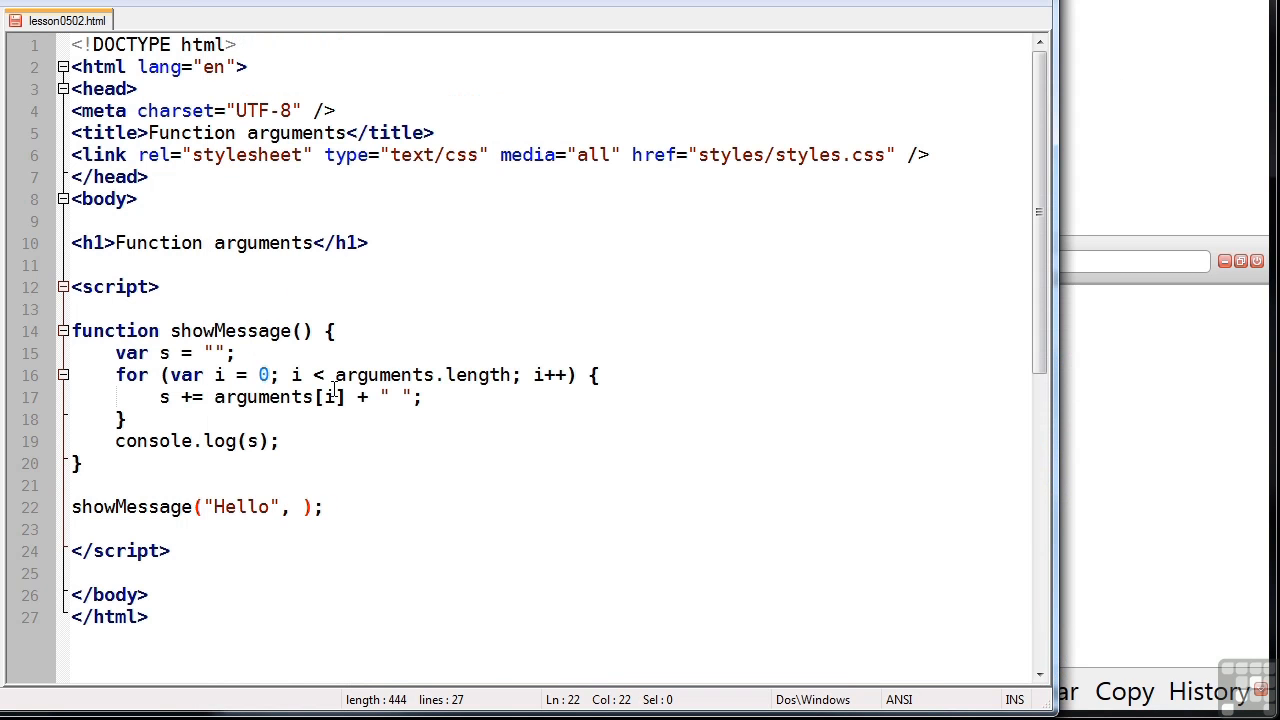
pyautogui.write('"from"')
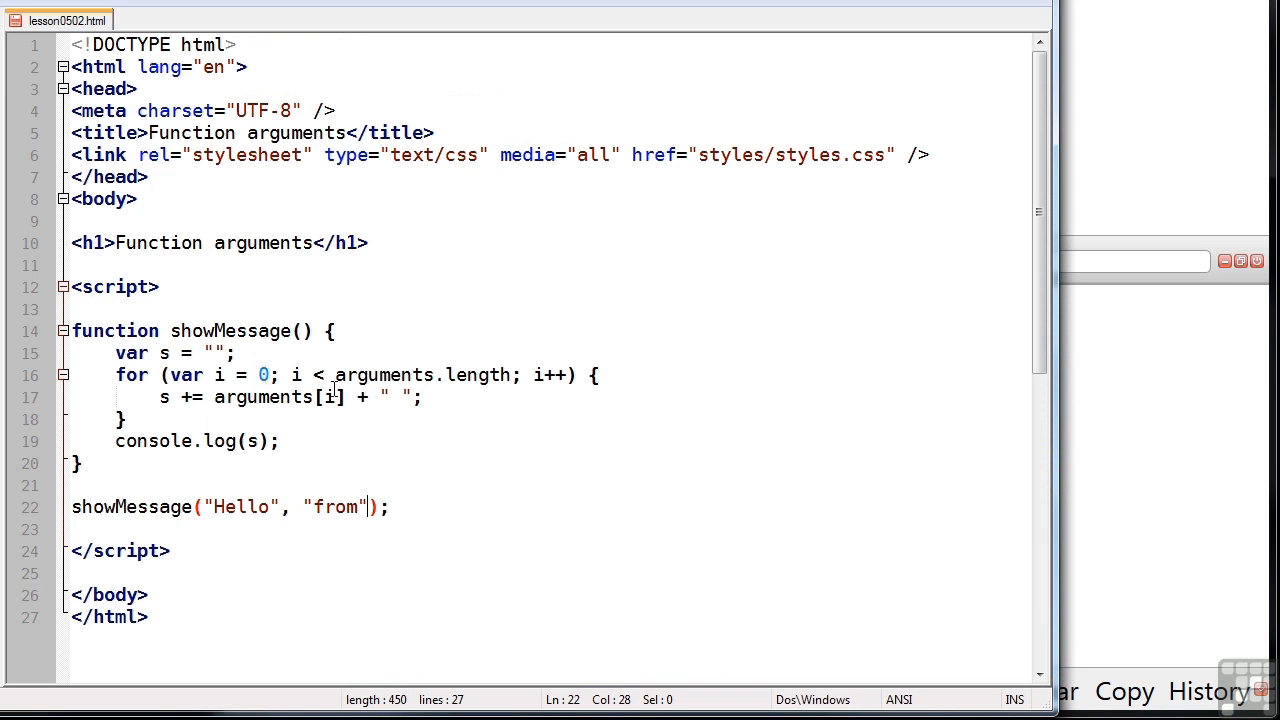
pyautogui.write(', "JavaScr')
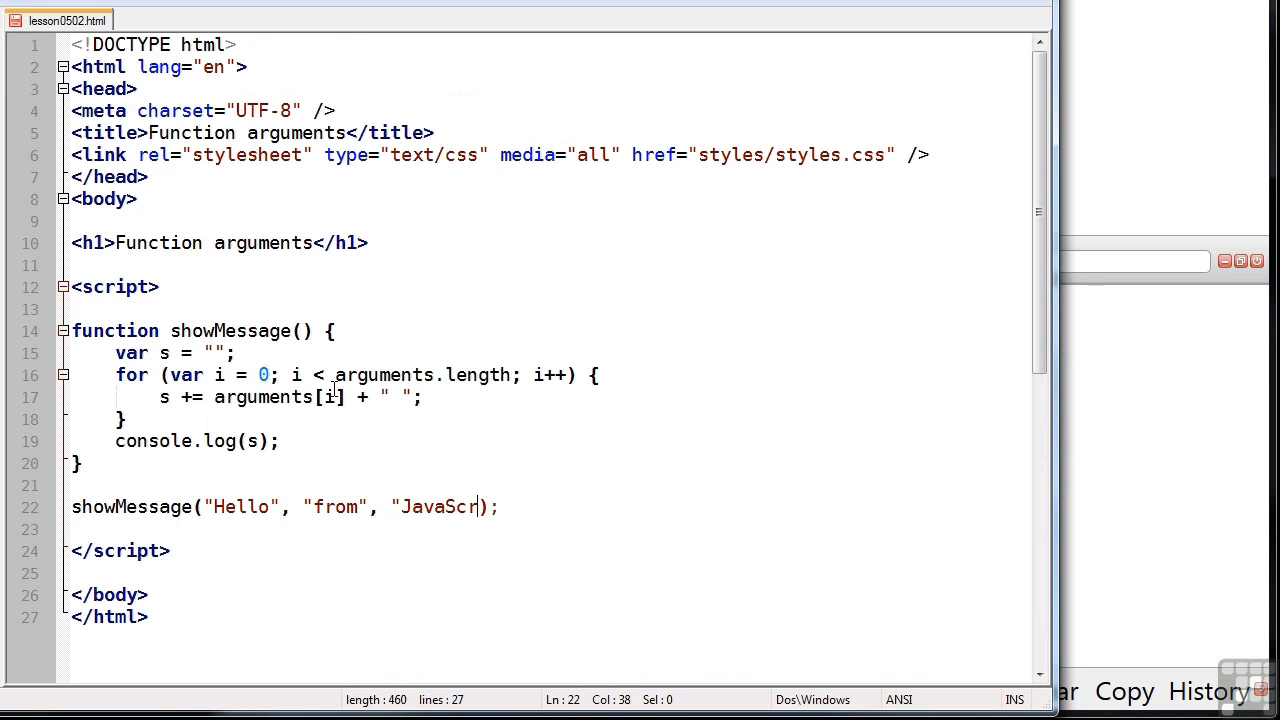
pyautogui.write('ipt", "again')
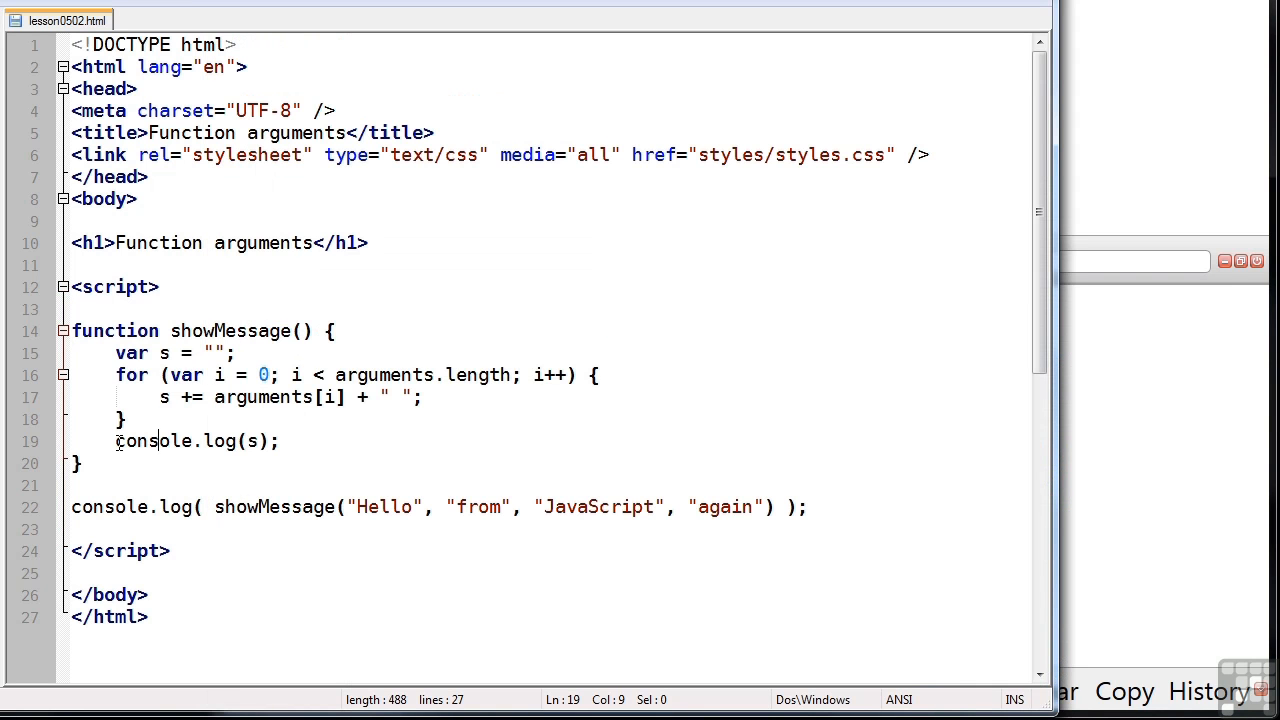
# Select the console.log(s); line inside showMessage for replacement
pyautogui.moveTo(116, 441); pyautogui.dragTo(280, 441)
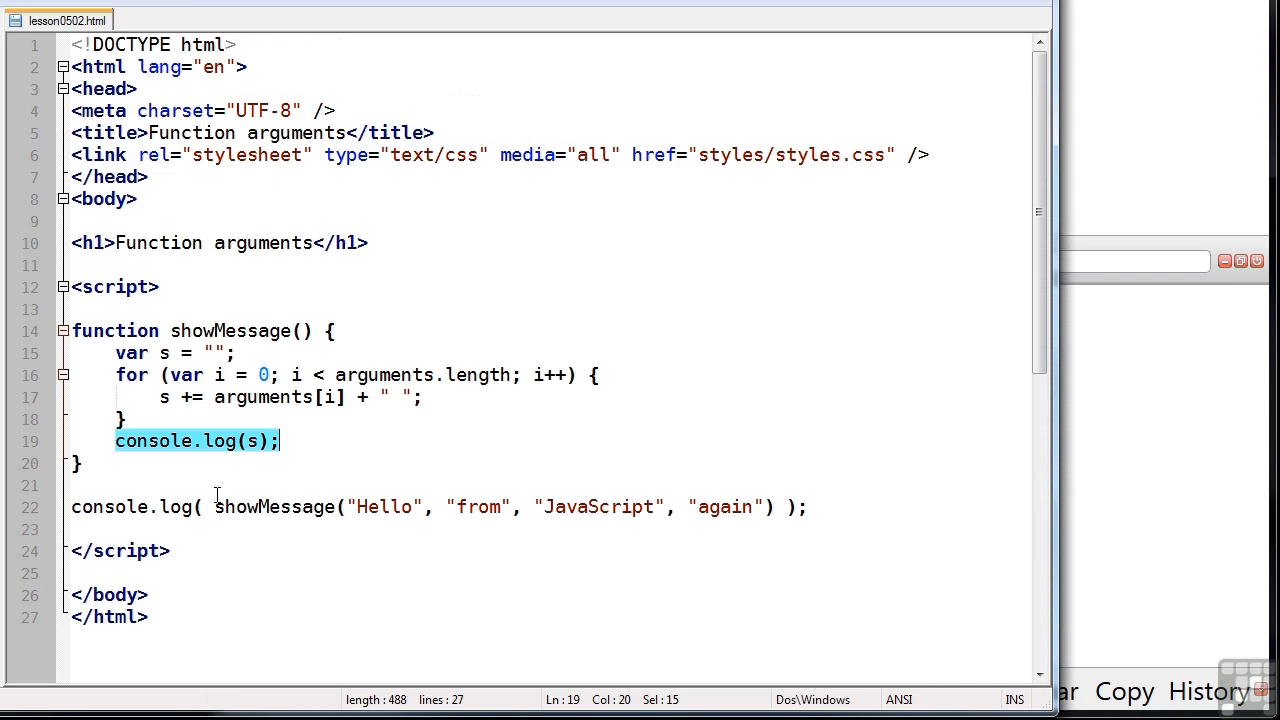
pyautogui.moveTo(213, 507); pyautogui.dragTo(773, 507)
pyautogui.write('return s;')
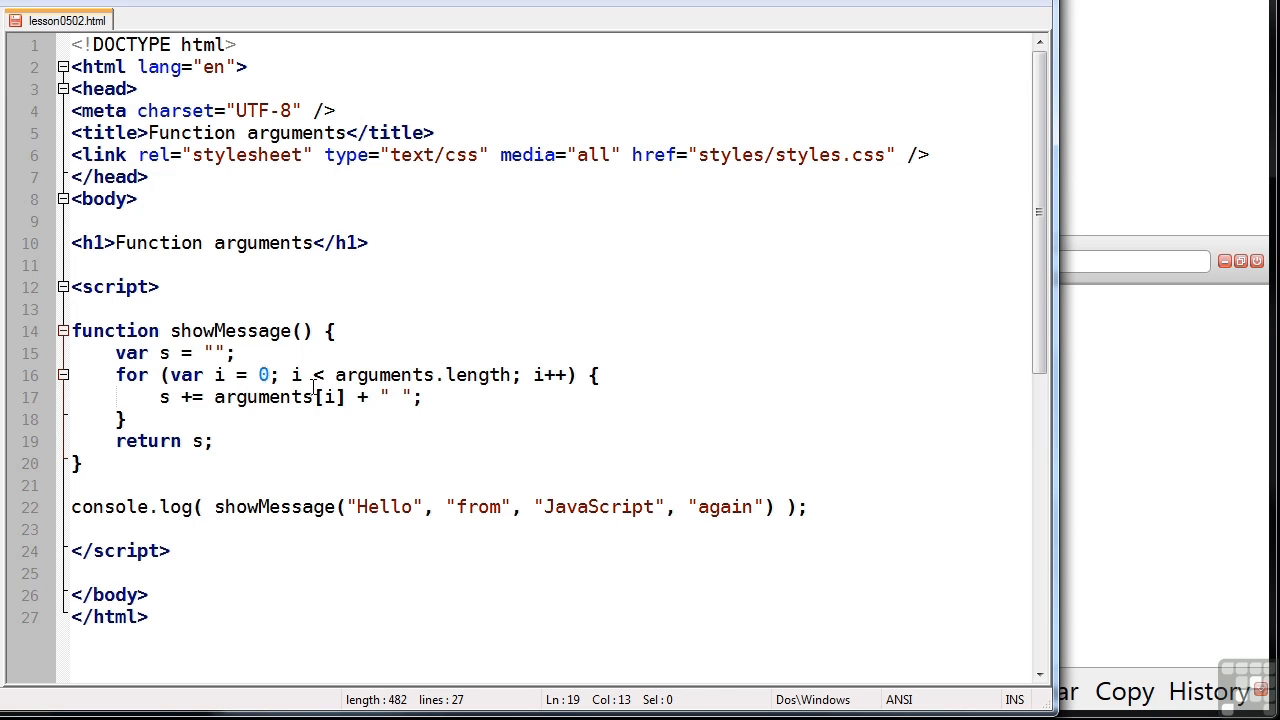
pyautogui.moveTo(1070, 158)
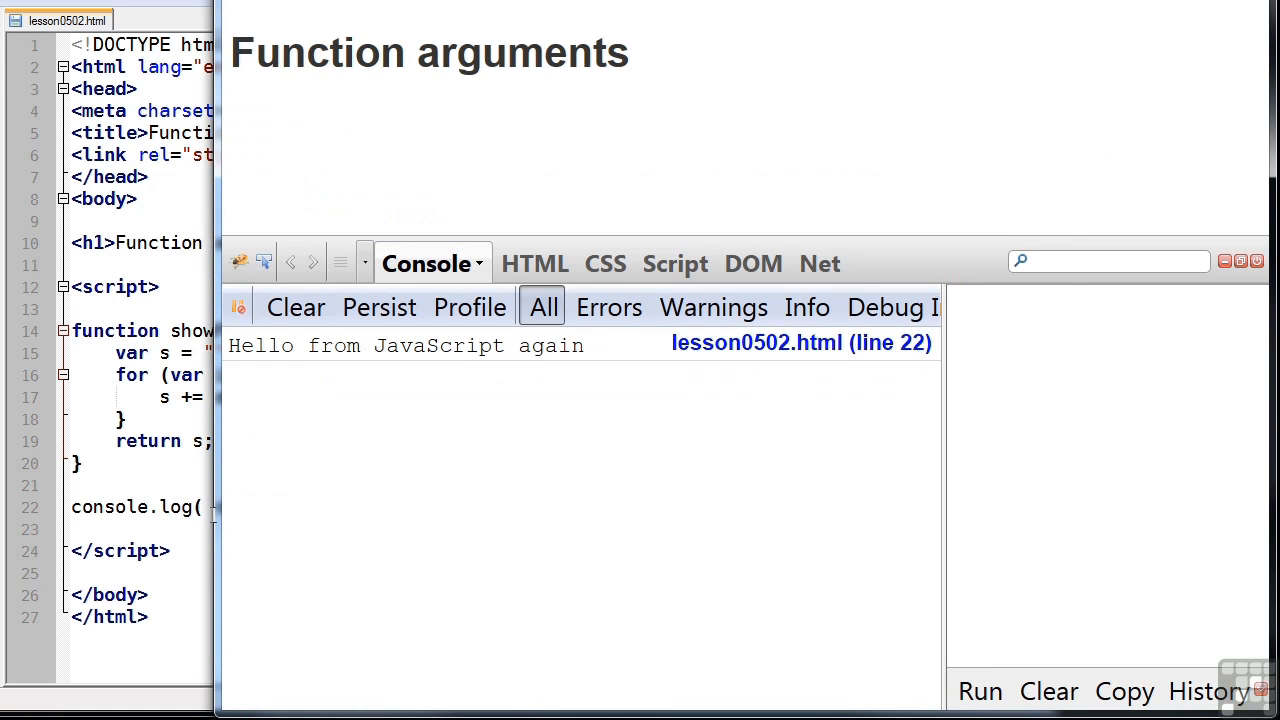
# Select the showMessage name in the console.log-wrapped call
pyautogui.doubleClick(274, 507)
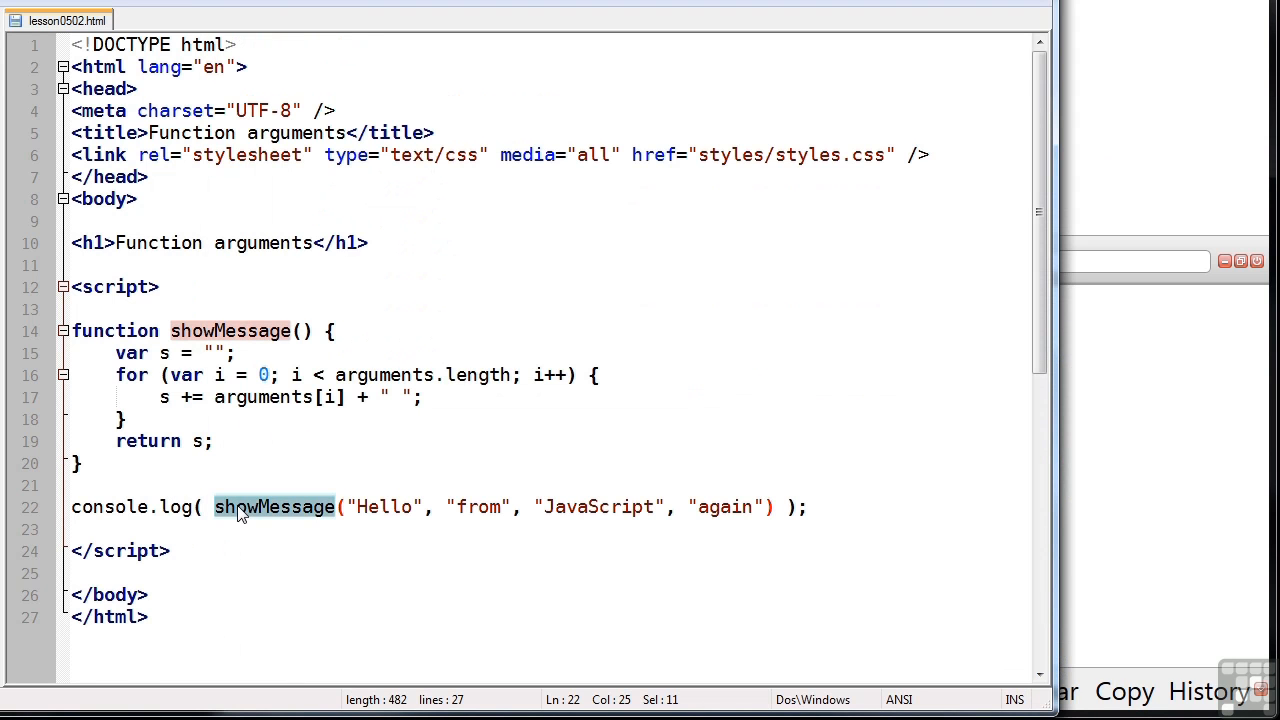